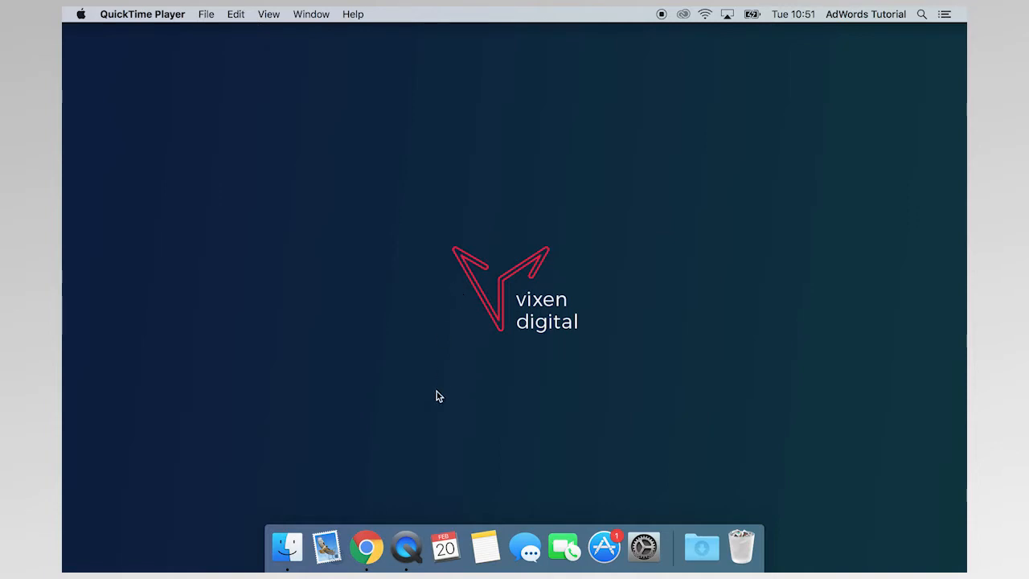
mouse_move(367, 550)
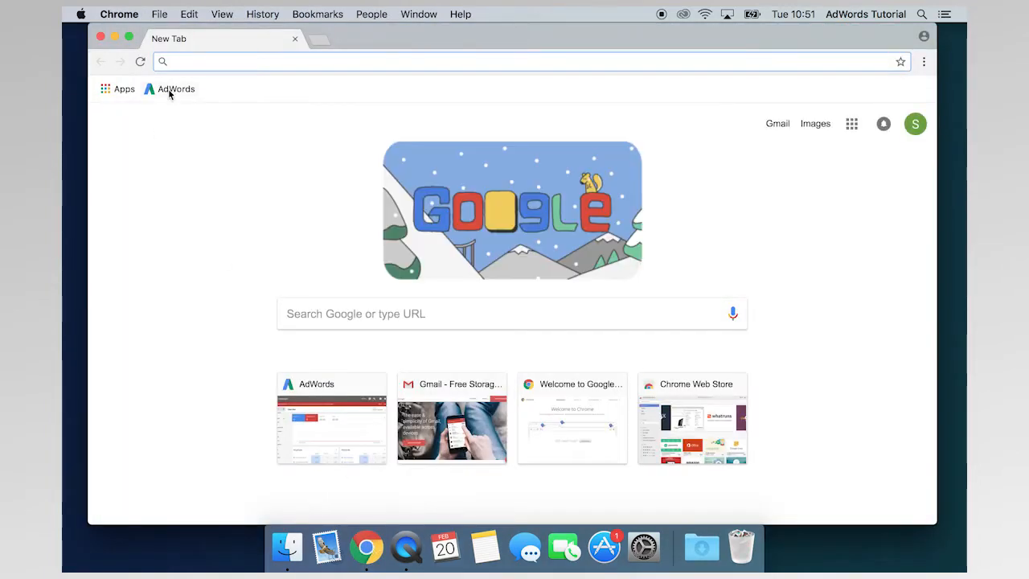
Load the AdWords account overview and bring the Pizza Takeaway ad groups card into view.
left_click(175, 89)
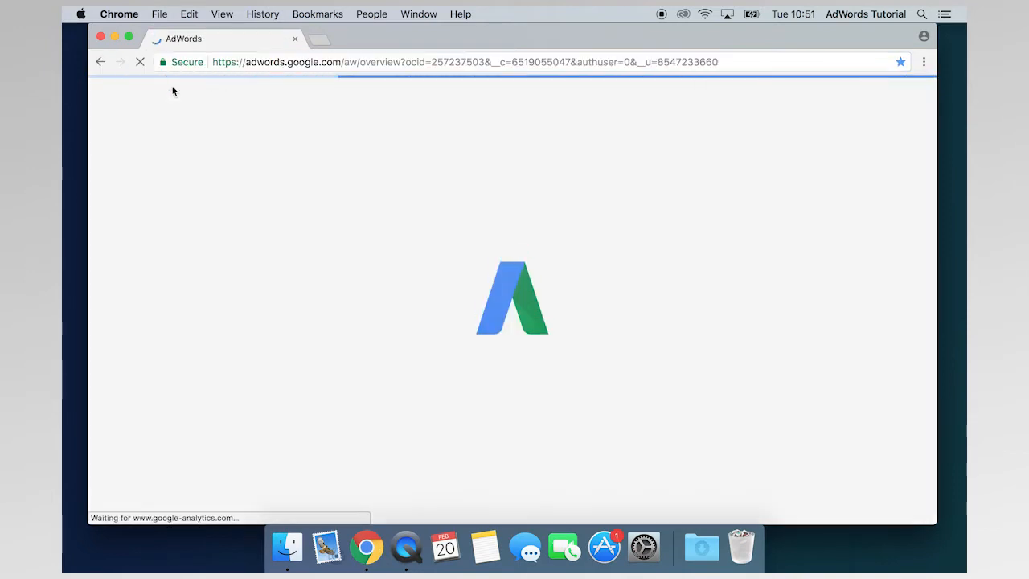
mouse_move(203, 103)
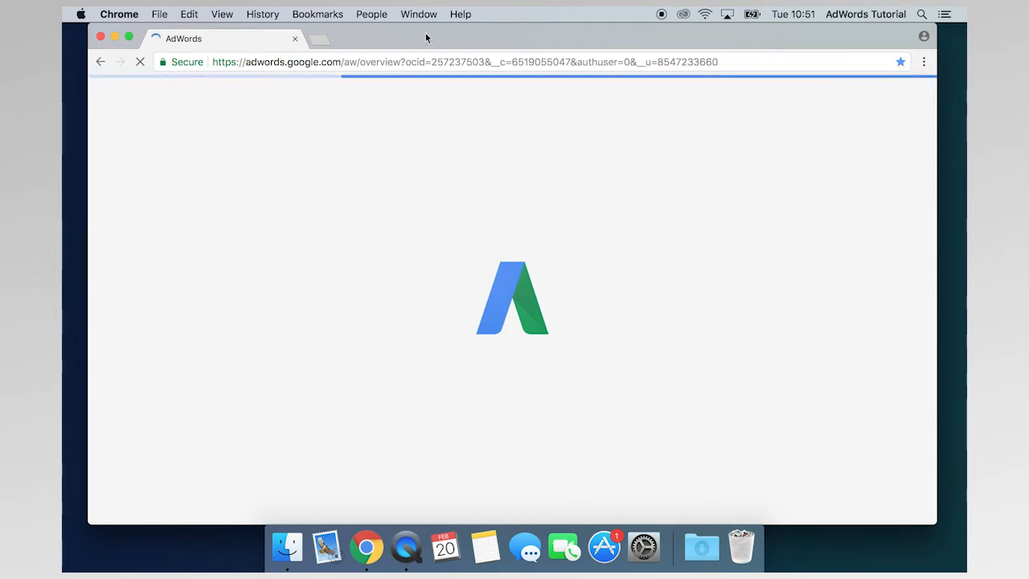
mouse_move(312, 190)
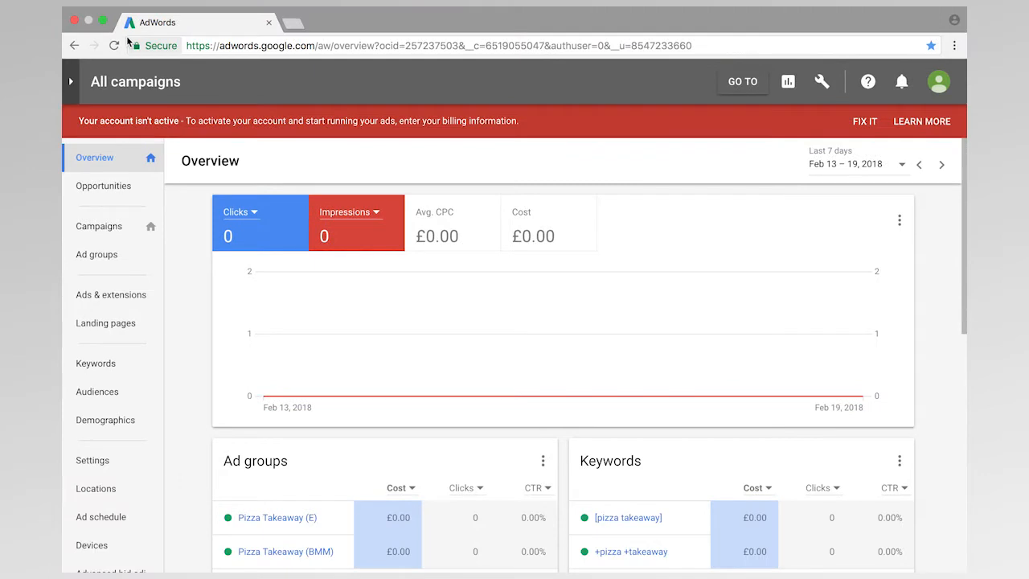
mouse_move(928, 305)
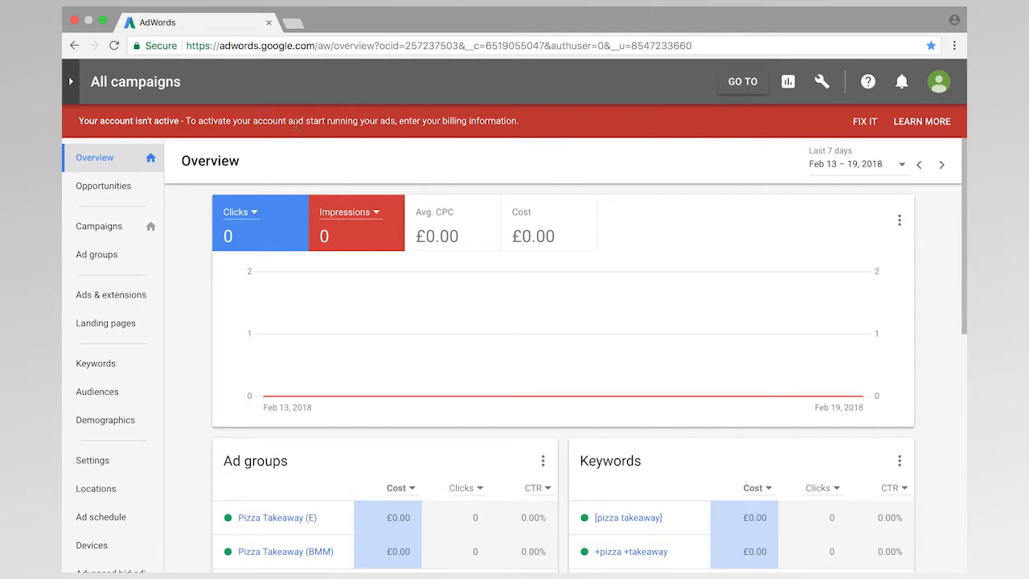
mouse_move(505, 135)
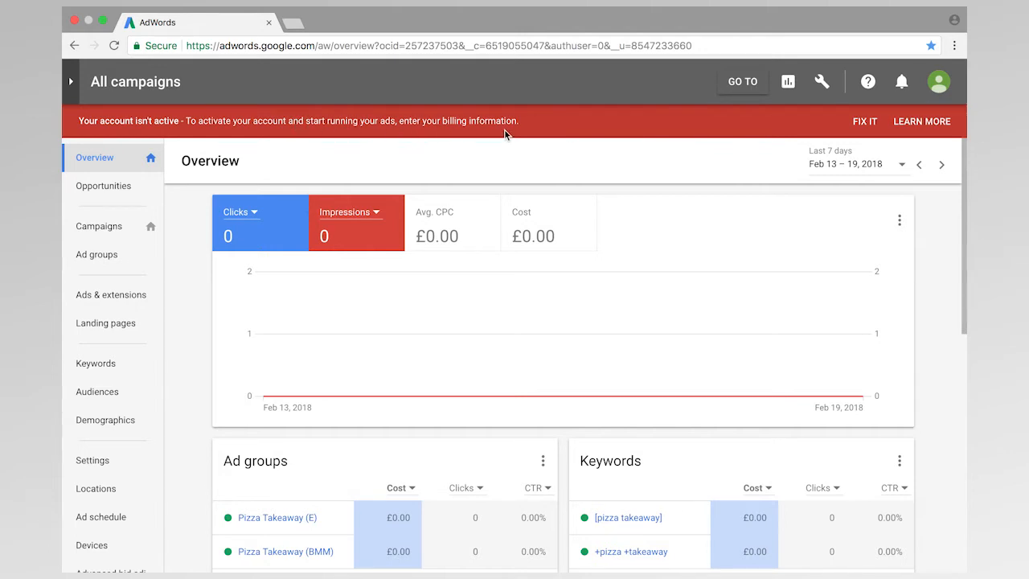
mouse_move(810, 119)
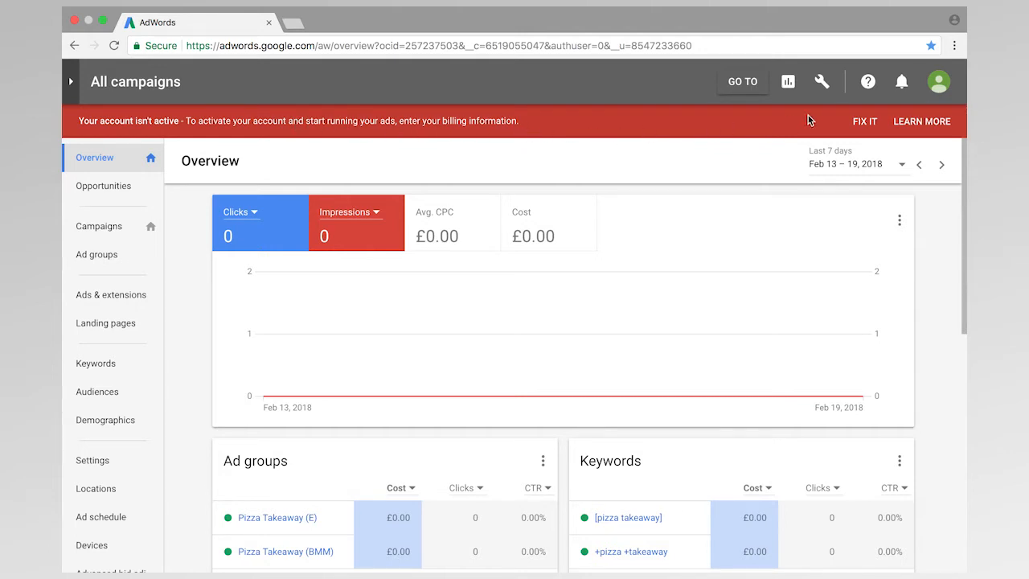
left_click(824, 81)
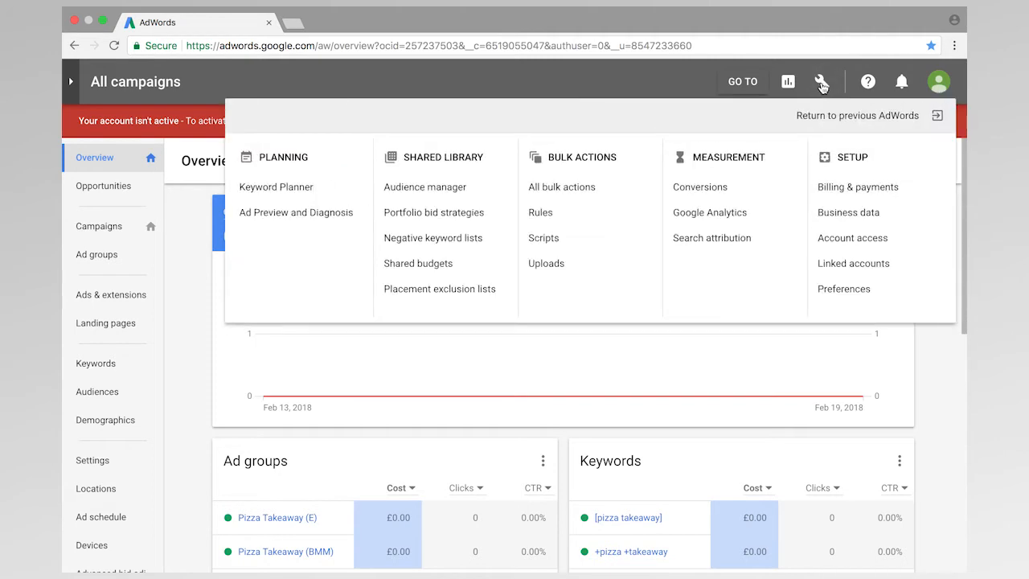
mouse_move(858, 190)
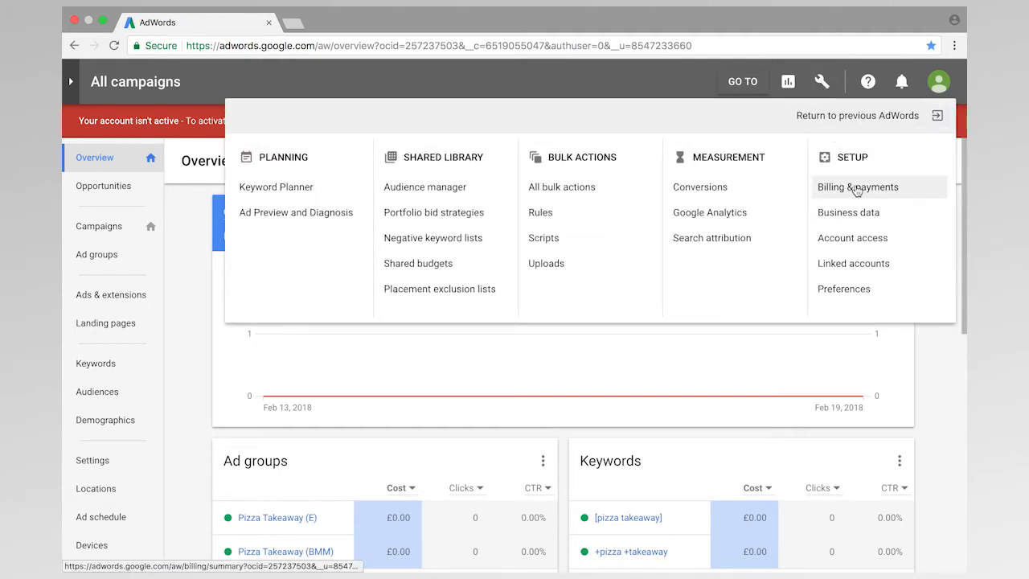
left_click(823, 81)
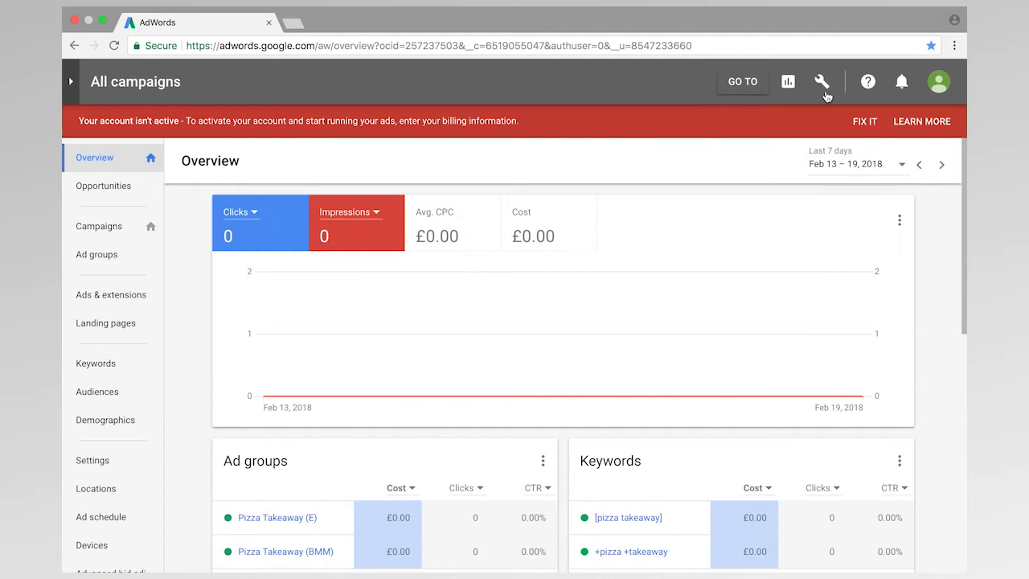
scroll("down", 3)
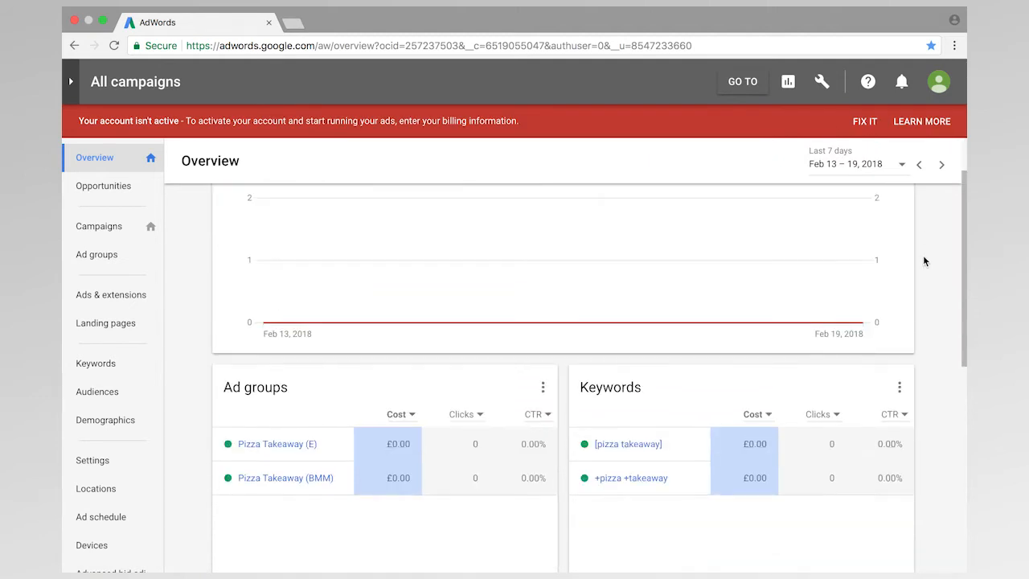
scroll("down", 3)
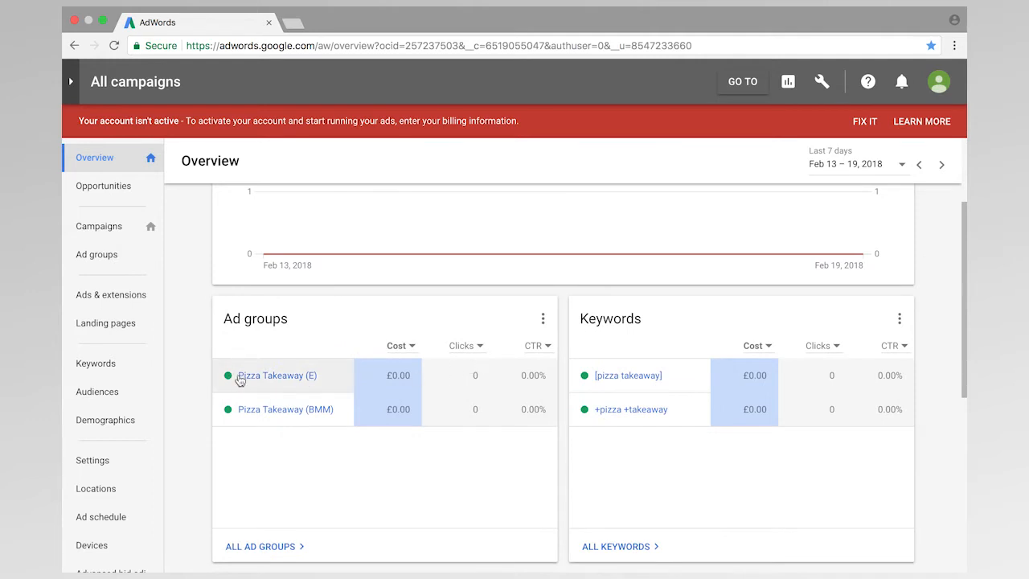
mouse_move(250, 376)
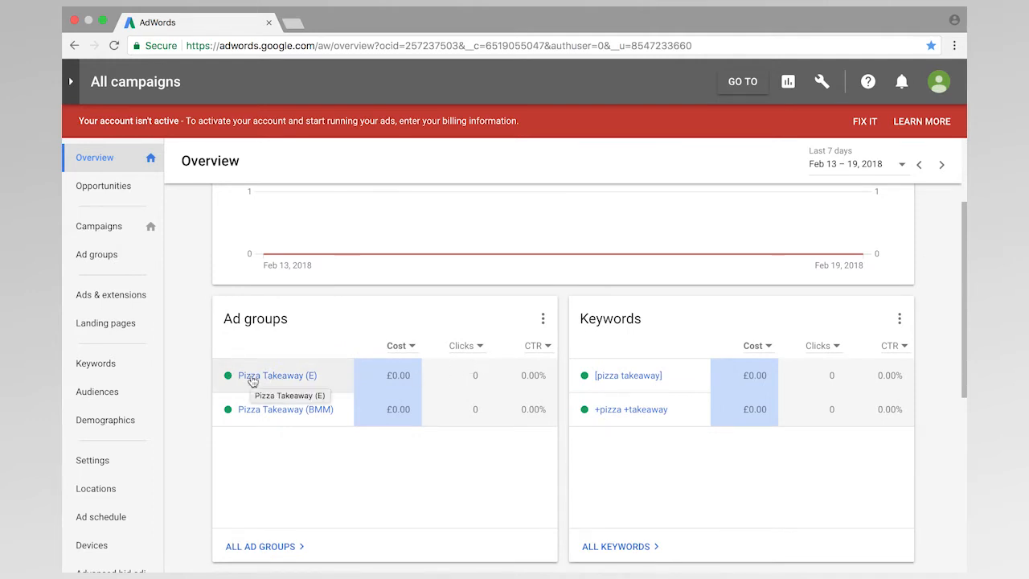
mouse_move(273, 383)
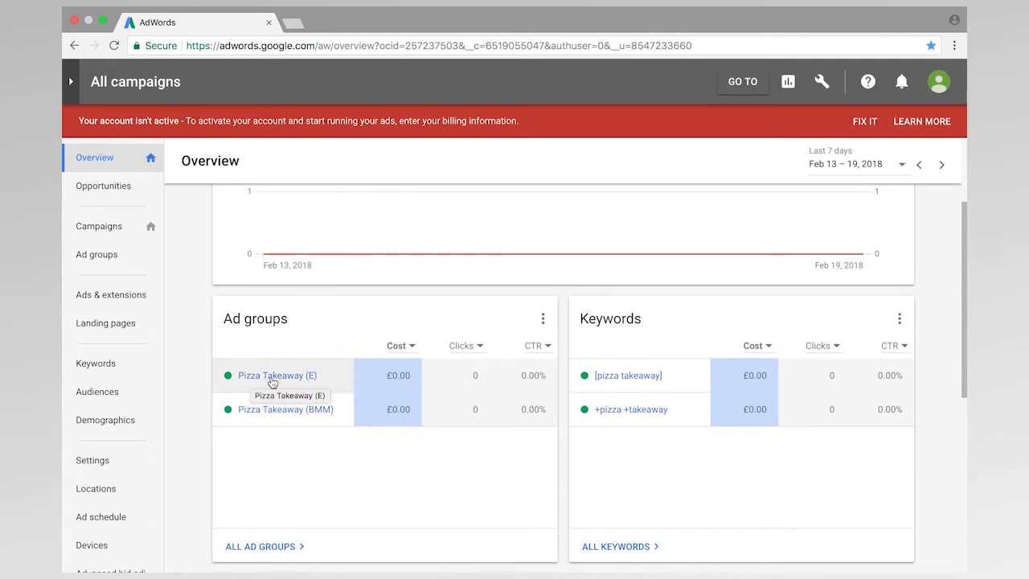
mouse_move(212, 369)
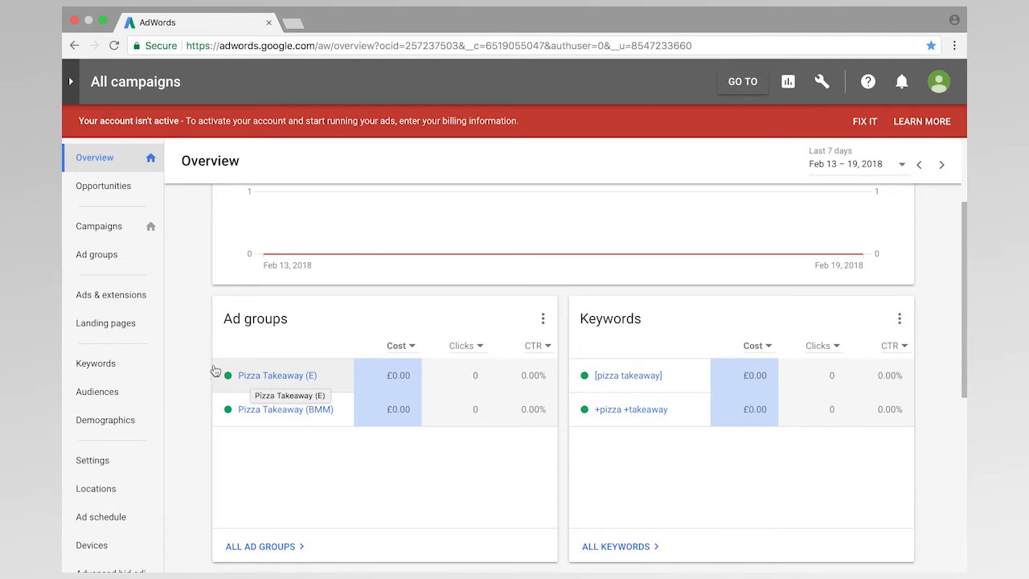
Go to Ad groups, then Ads & extensions to list the approved ad of each Pizza Takeaway ad group.
left_click(97, 254)
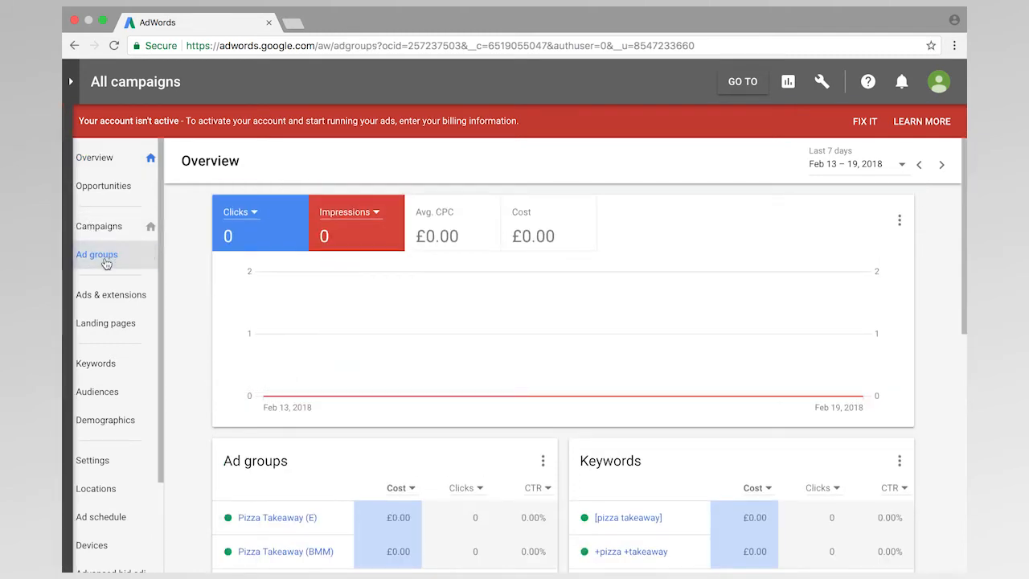
left_click(96, 254)
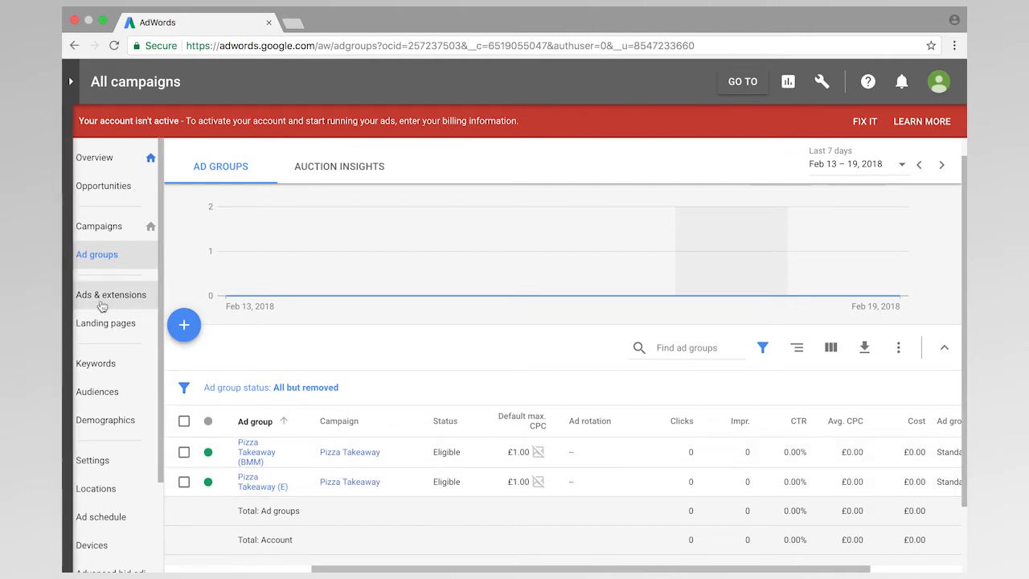
left_click(111, 295)
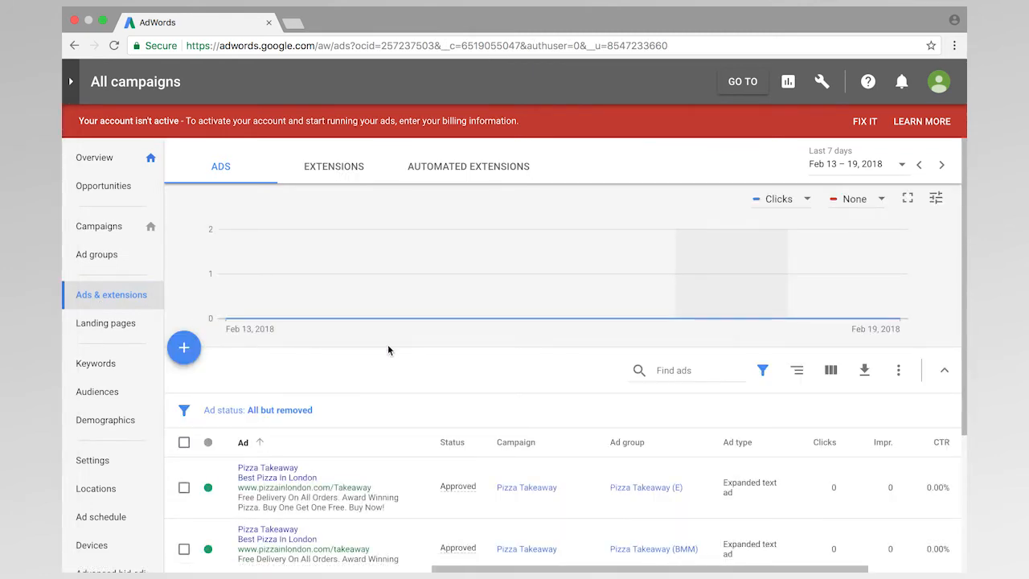
scroll("down", 3)
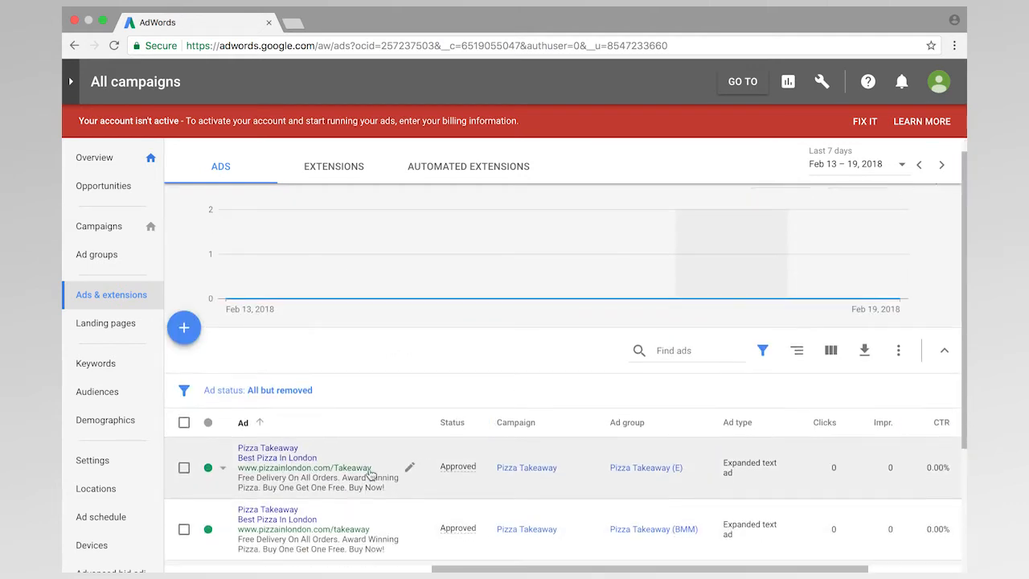
mouse_move(130, 301)
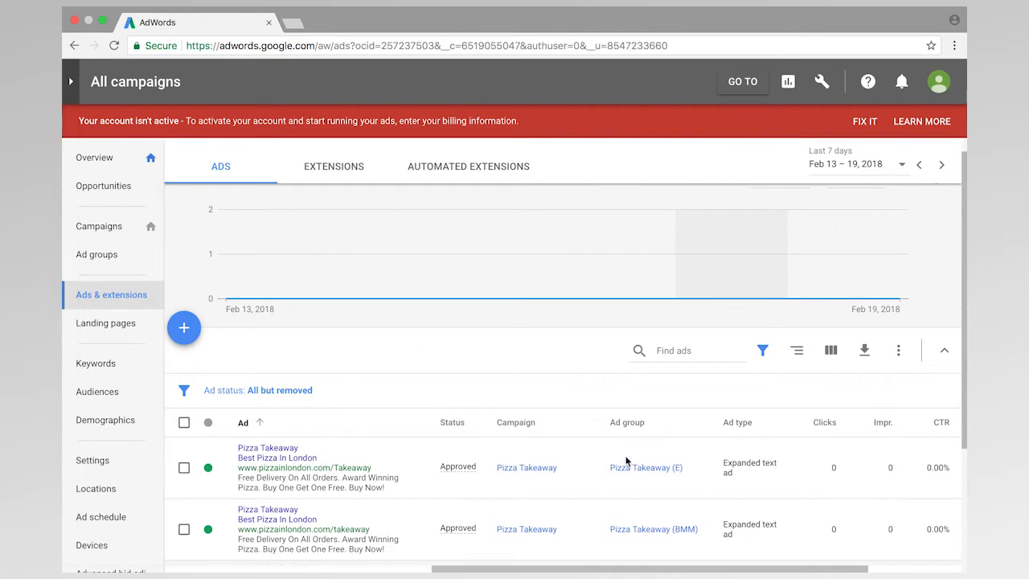
left_click(644, 466)
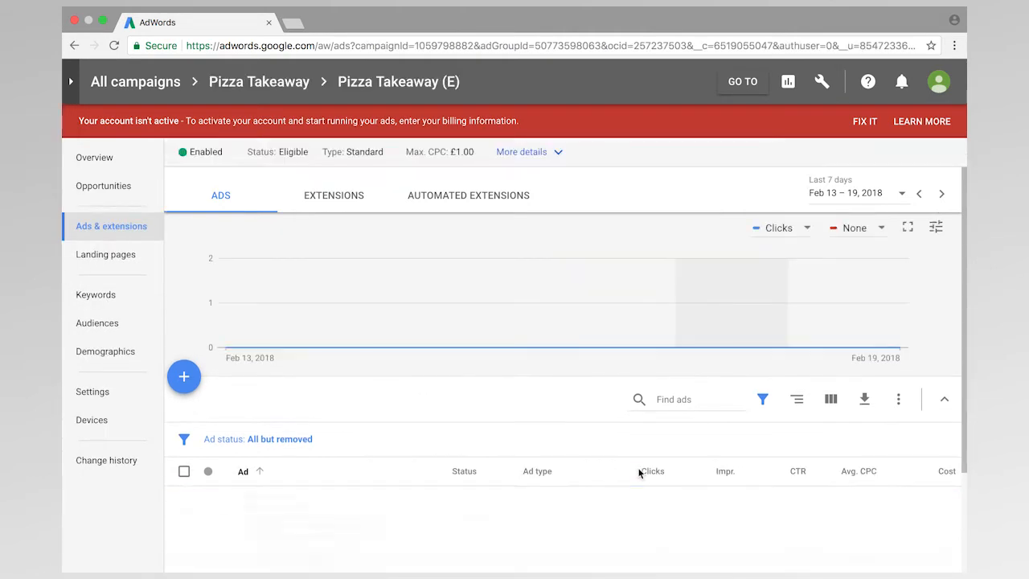
scroll("down", 3)
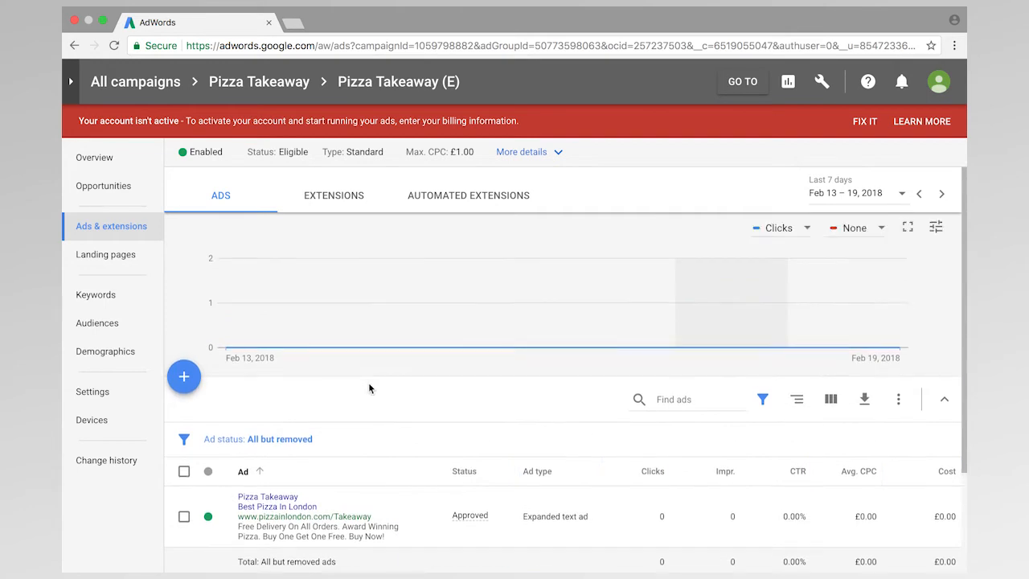
scroll("down", 3)
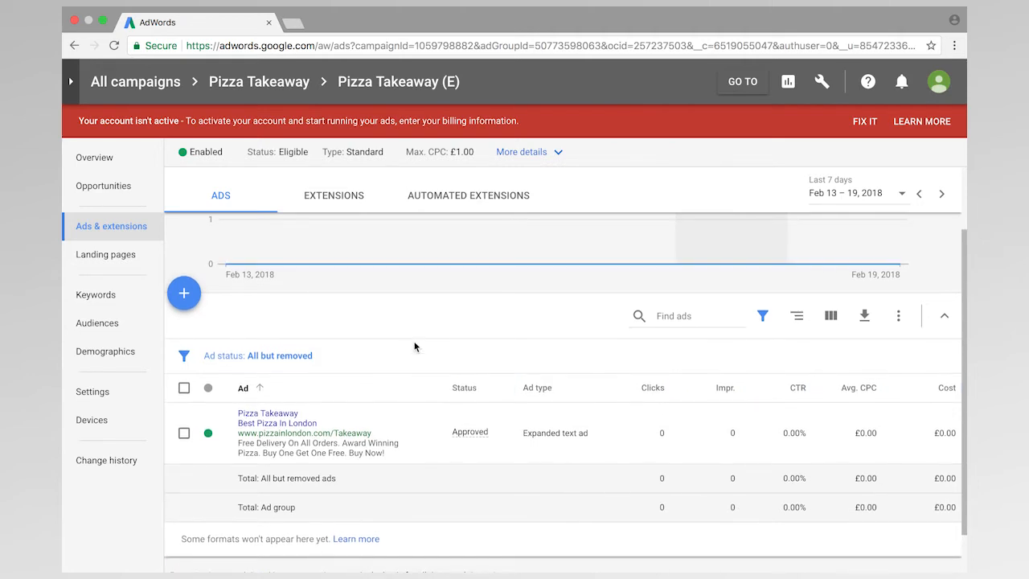
mouse_move(419, 359)
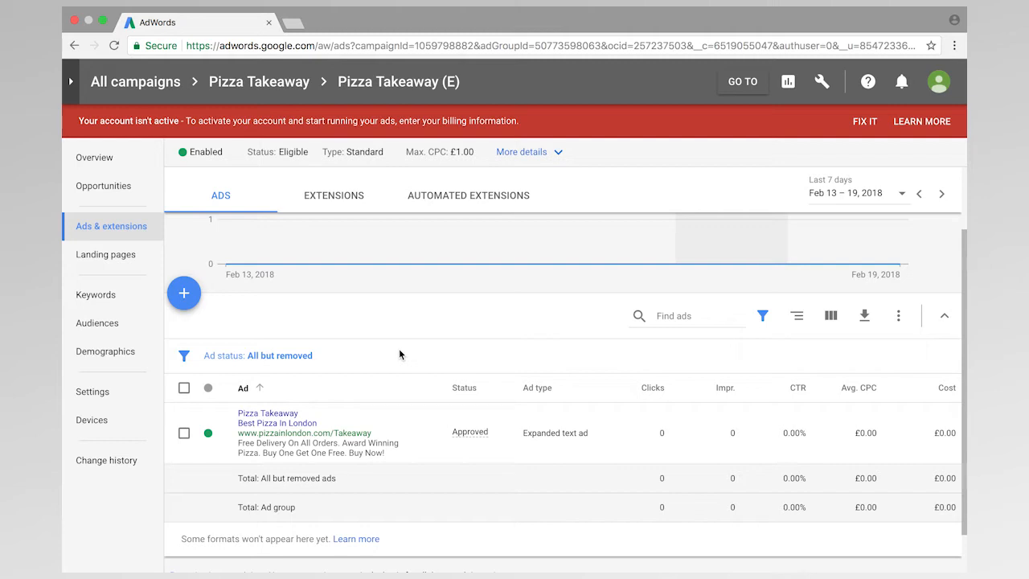
mouse_move(403, 366)
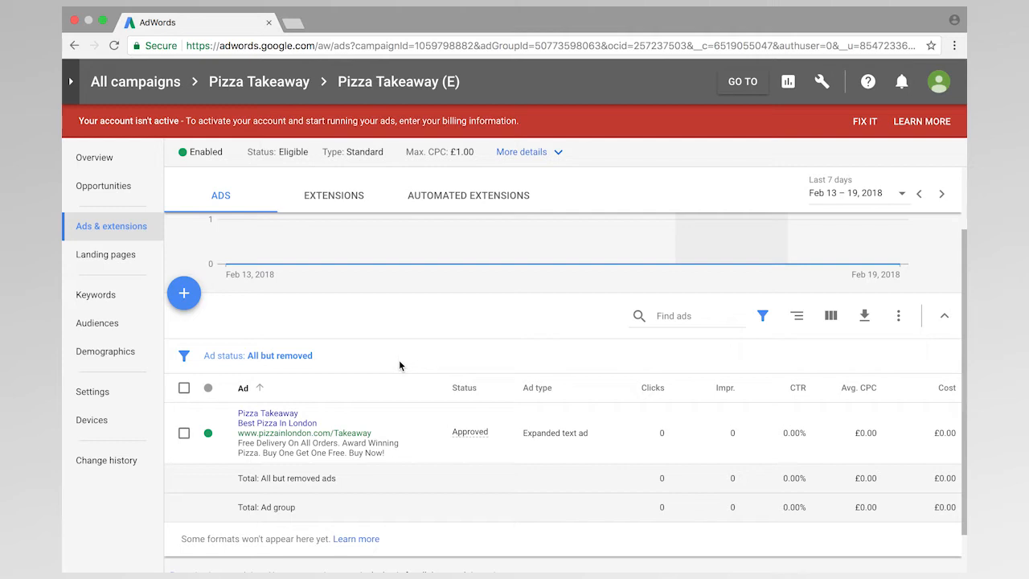
mouse_move(420, 368)
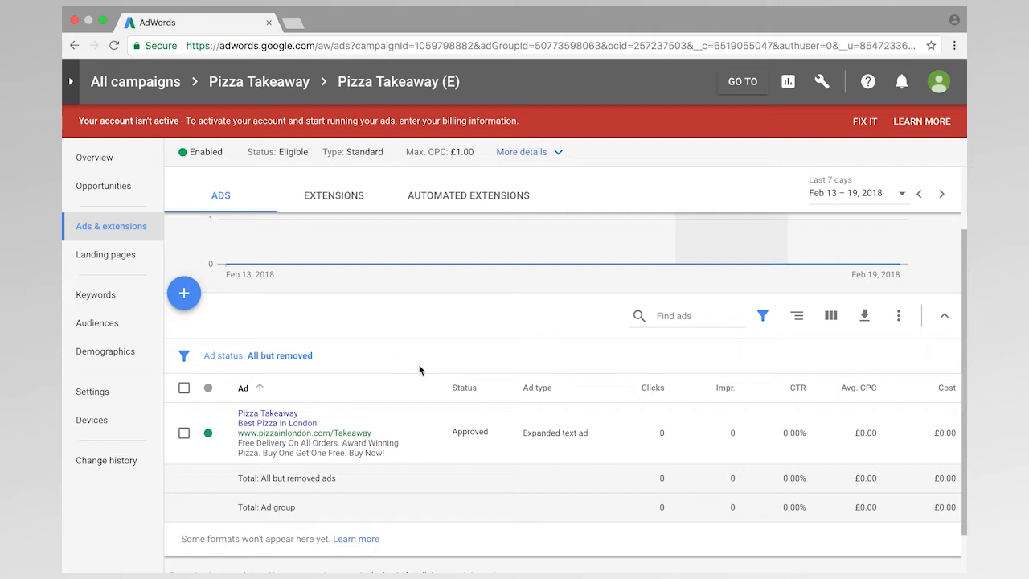
mouse_move(444, 325)
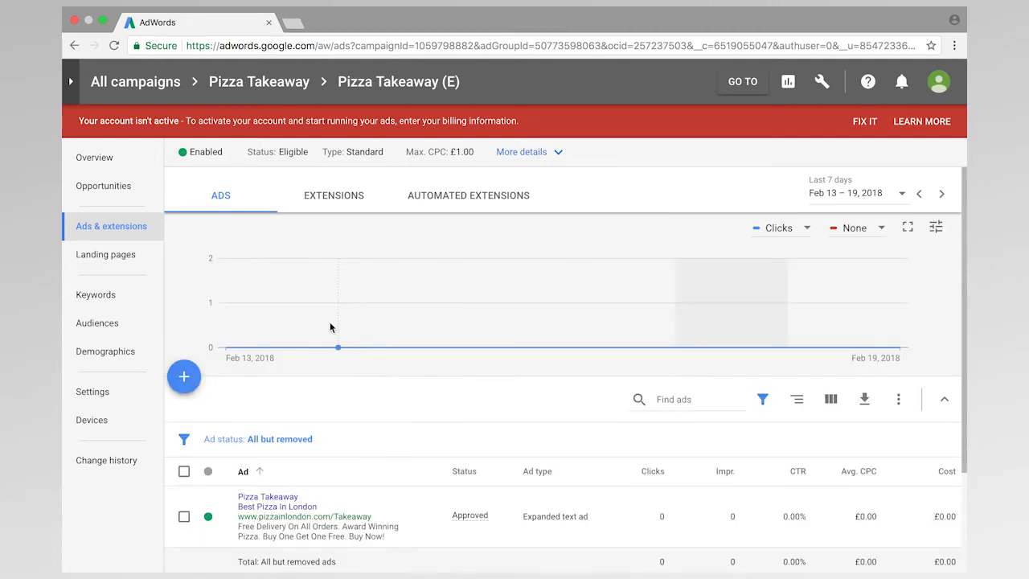
scroll("down", 3)
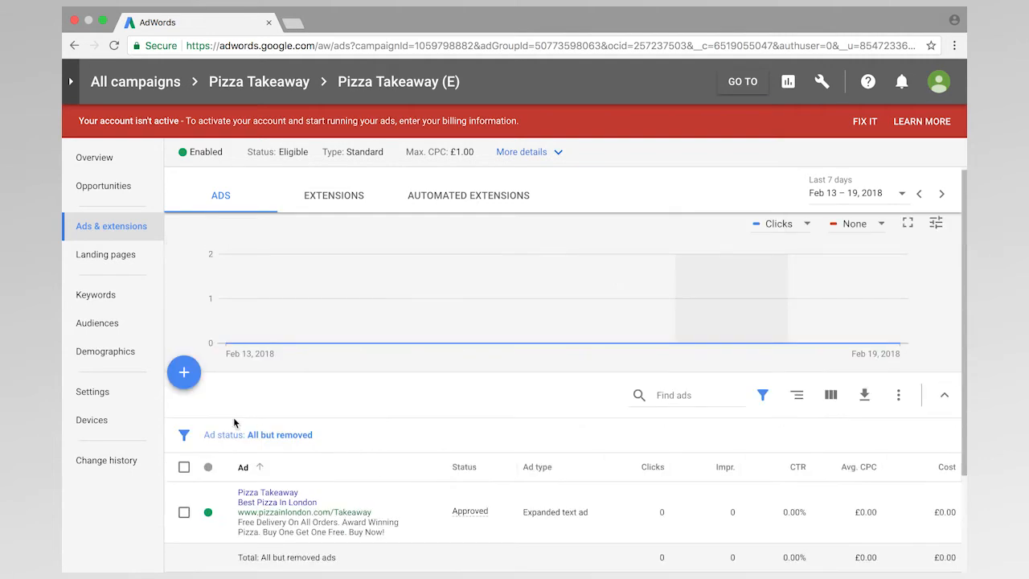
Start a new text ad in Pizza Takeaway (E), prefilled from the existing ad.
left_click(183, 371)
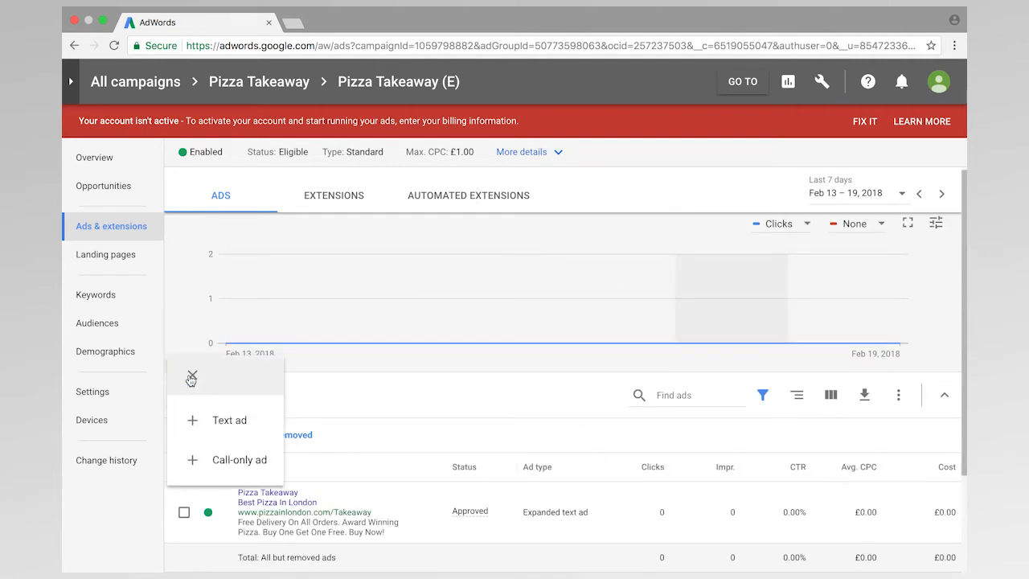
left_click(228, 420)
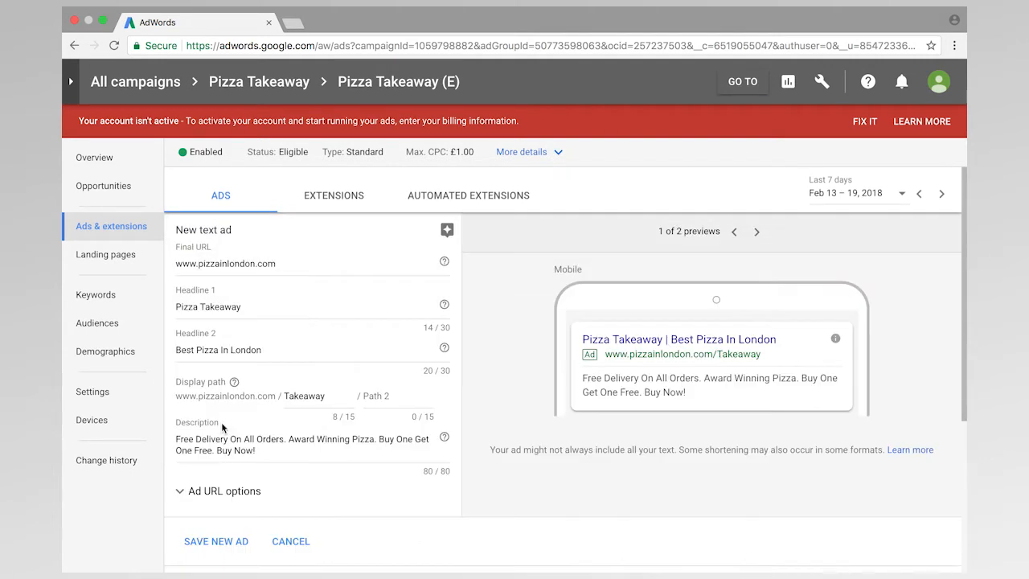
mouse_move(341, 321)
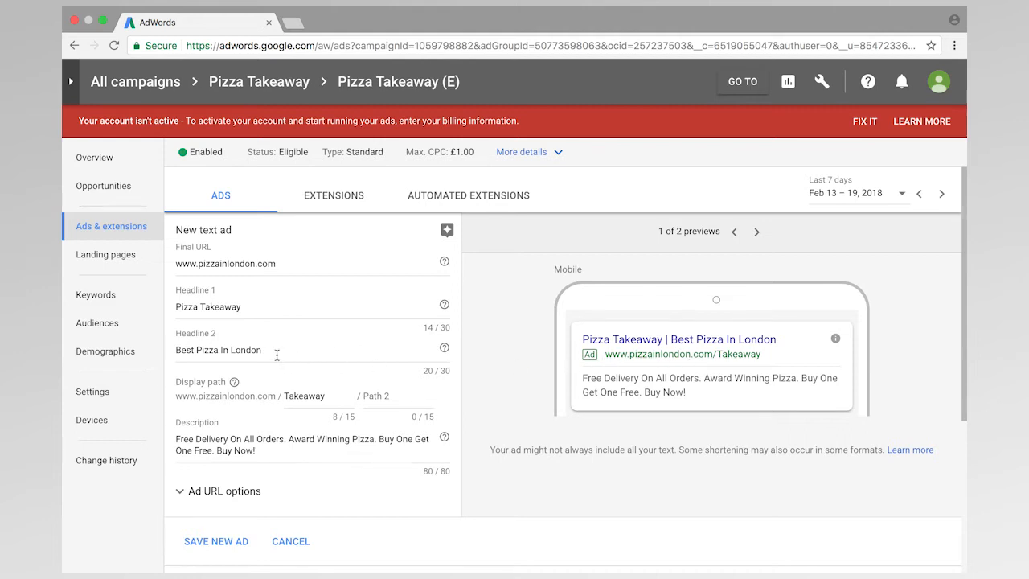
mouse_move(280, 354)
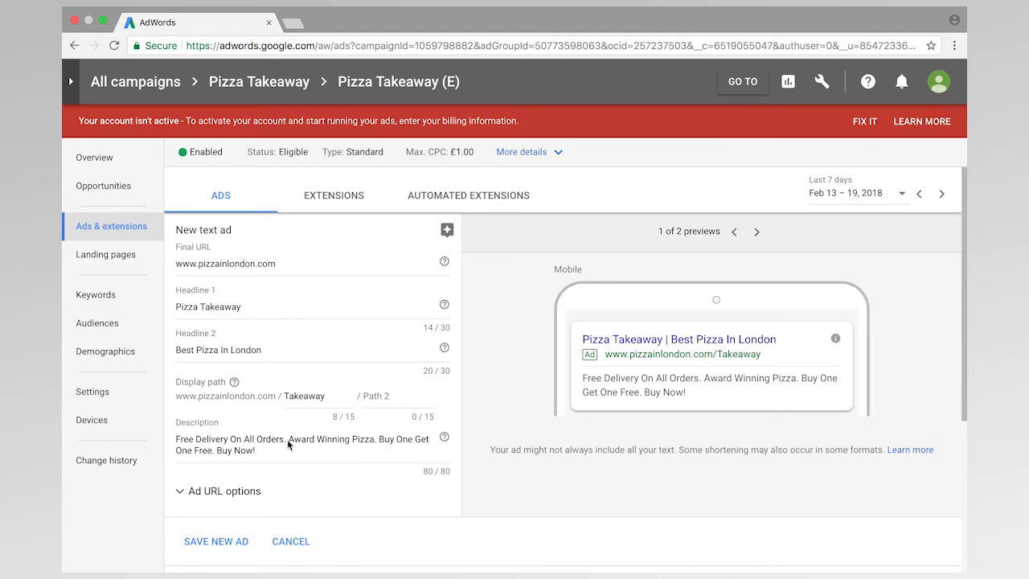
mouse_move(280, 469)
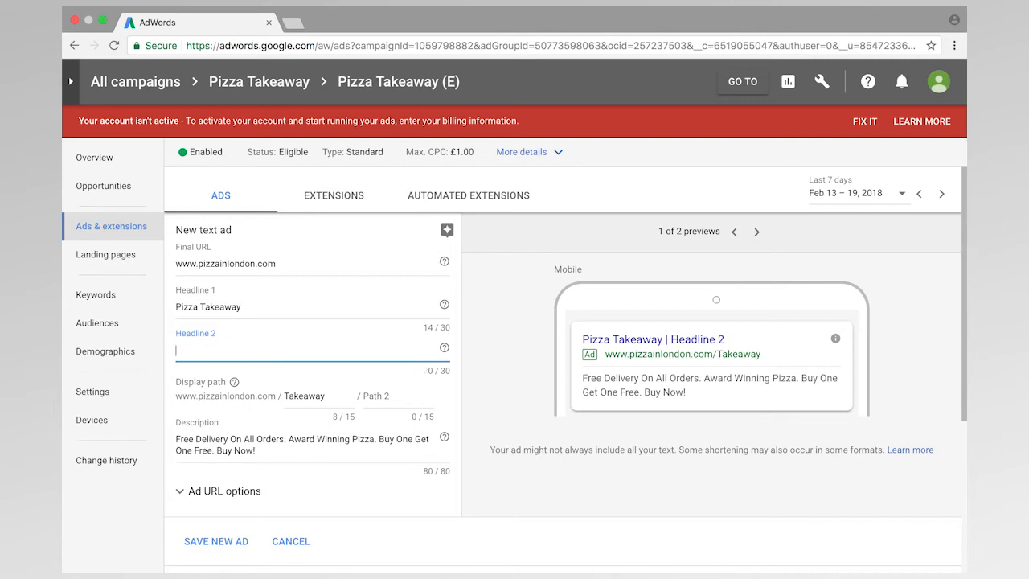
Set Headline 2 to 'Homemade Pizza London' and save the second ad.
type("Homemade")
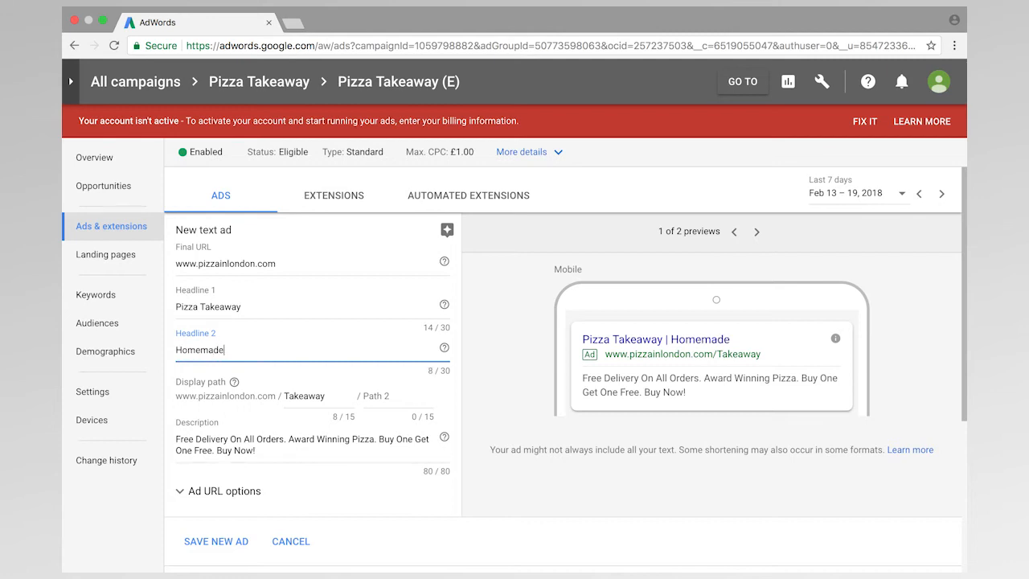
type("Pizza L")
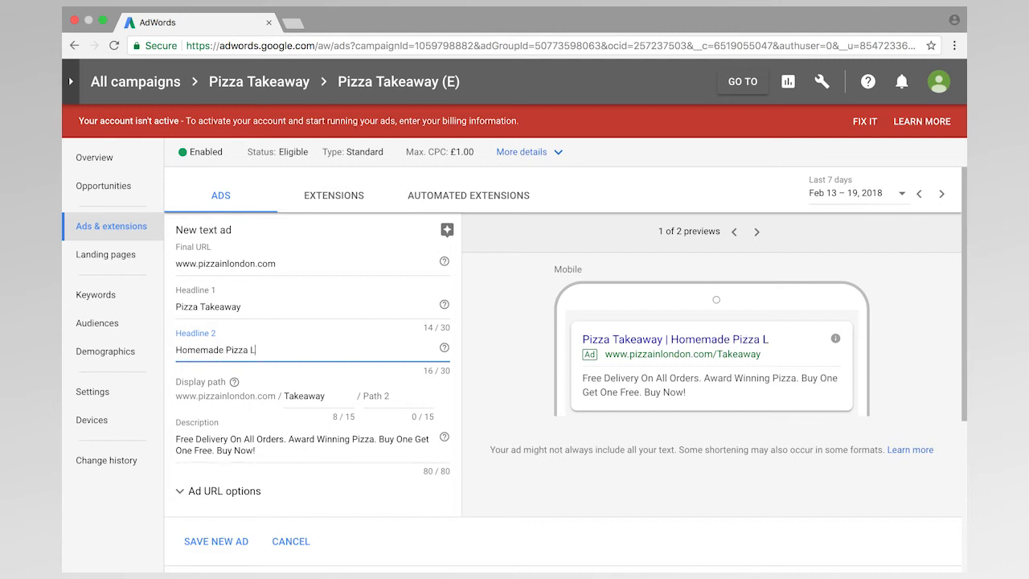
type("i")
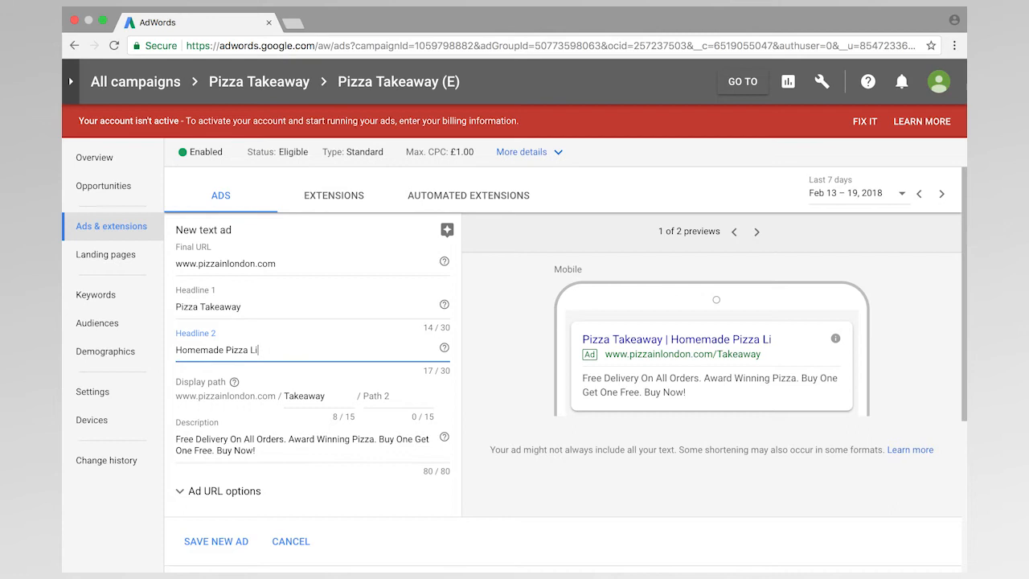
type("ondon")
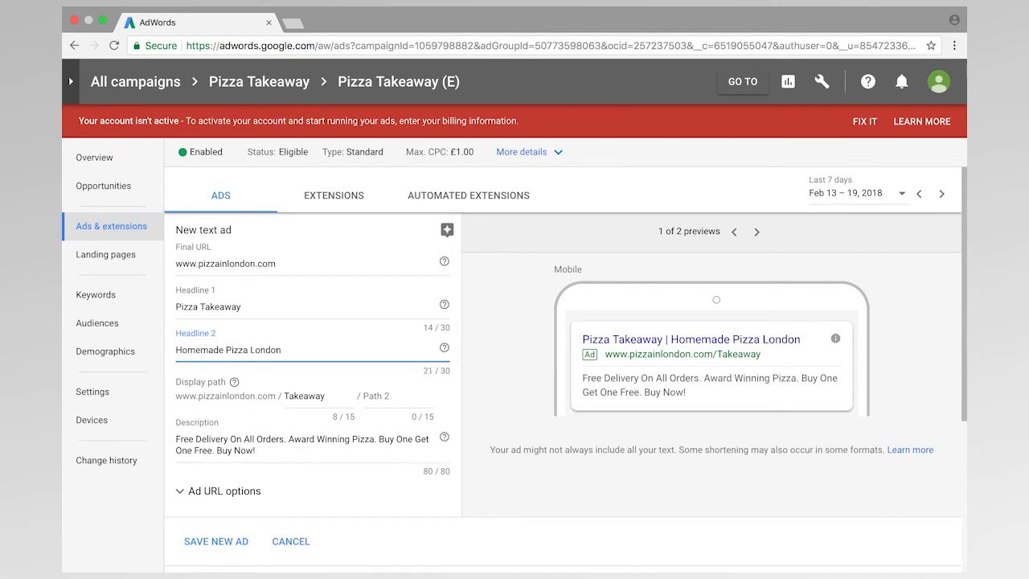
mouse_move(337, 470)
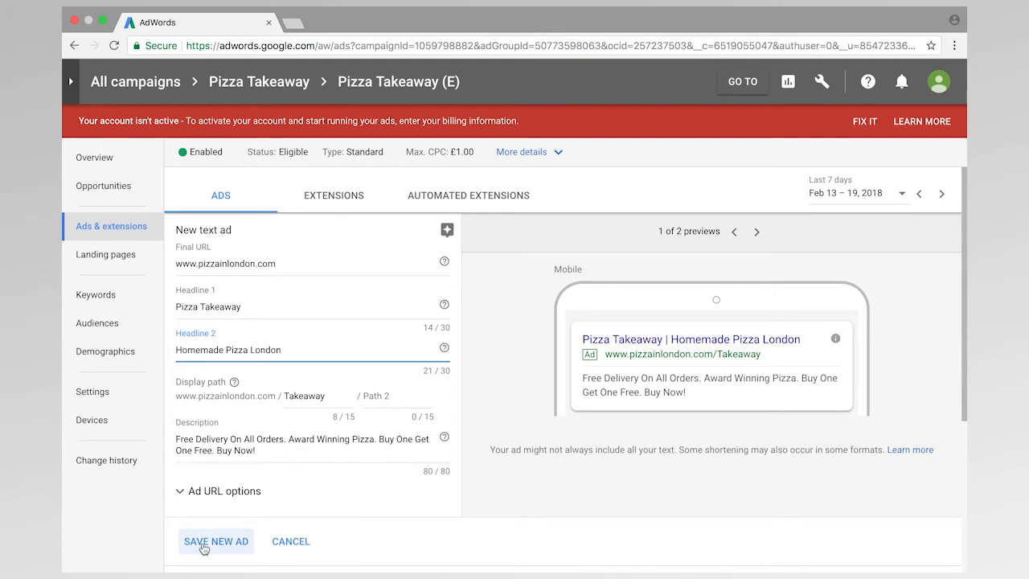
left_click(215, 541)
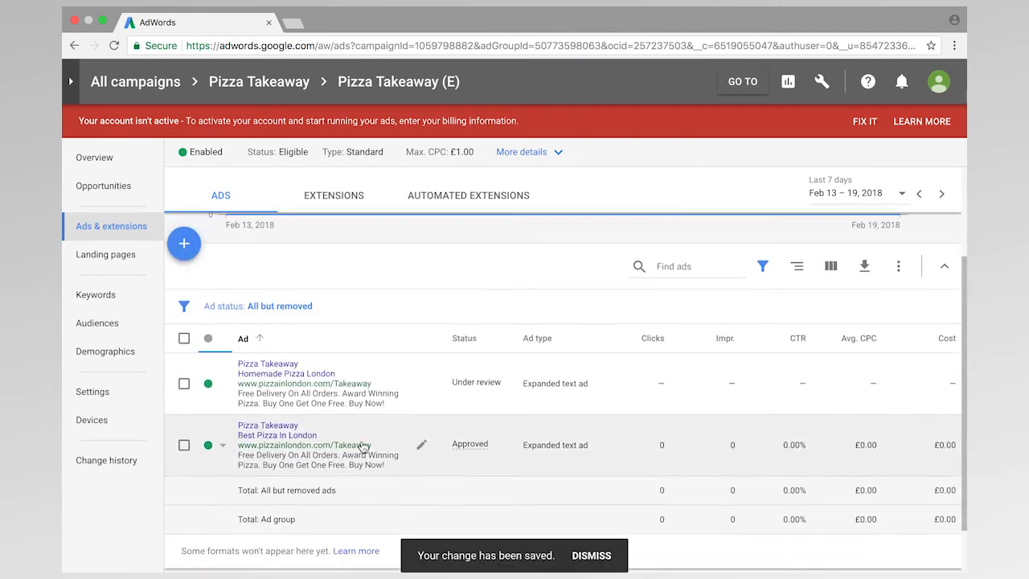
left_click(592, 554)
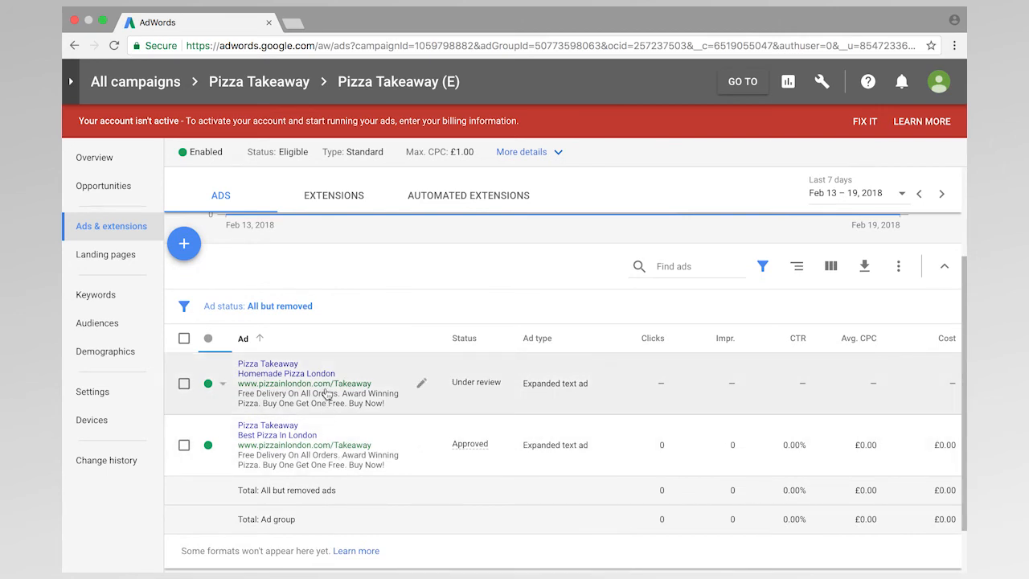
mouse_move(307, 443)
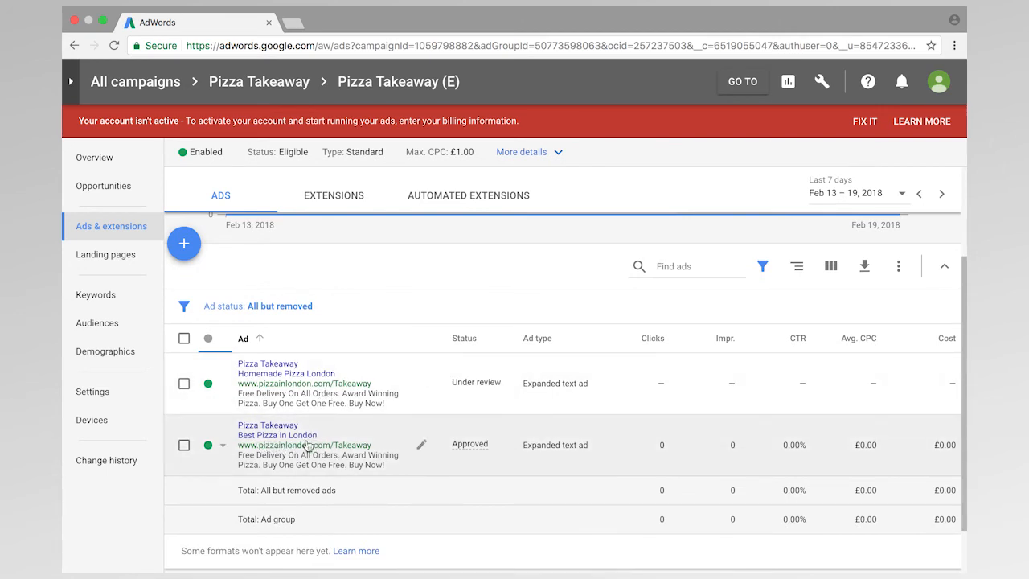
mouse_move(329, 381)
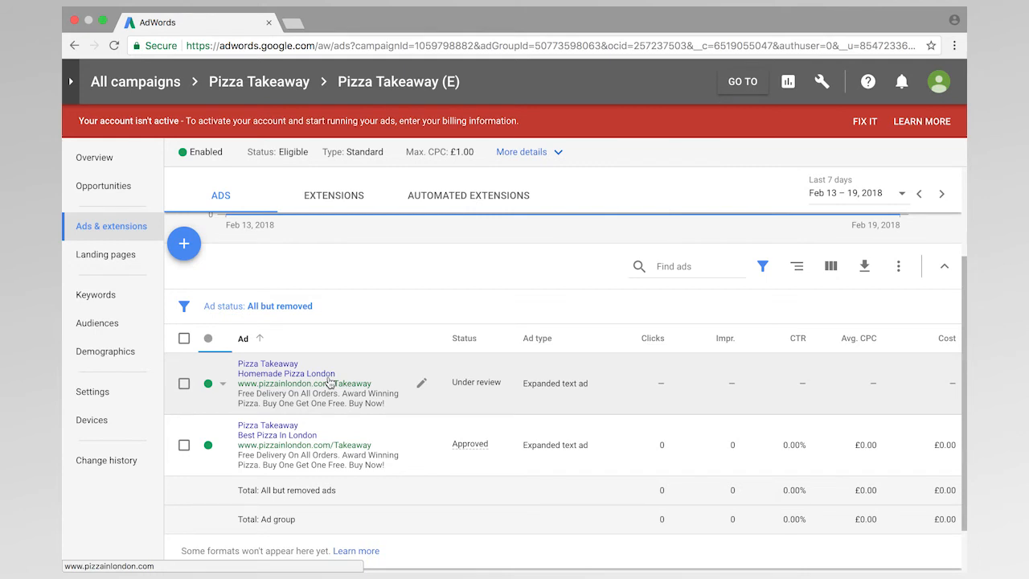
mouse_move(289, 434)
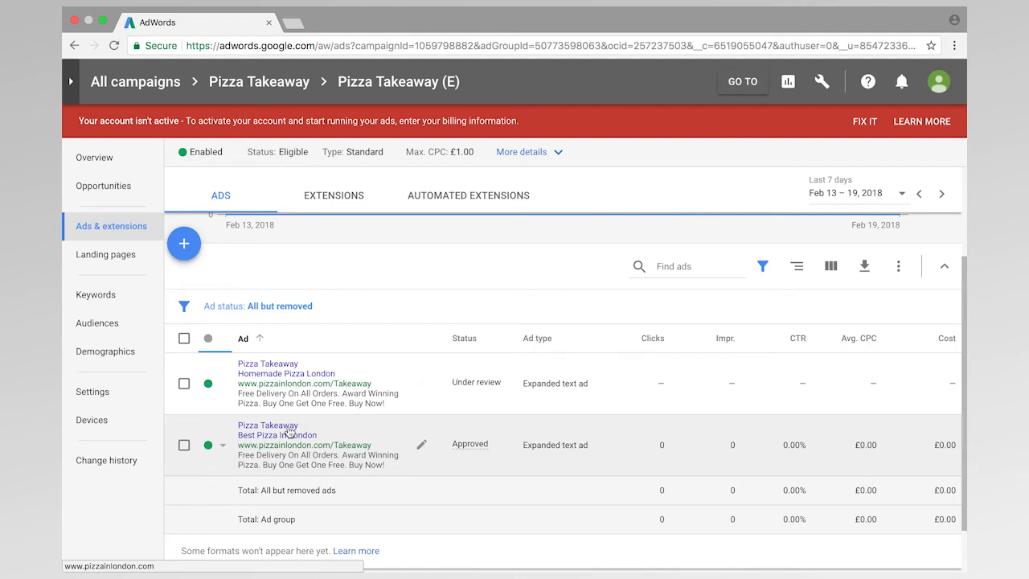
mouse_move(292, 444)
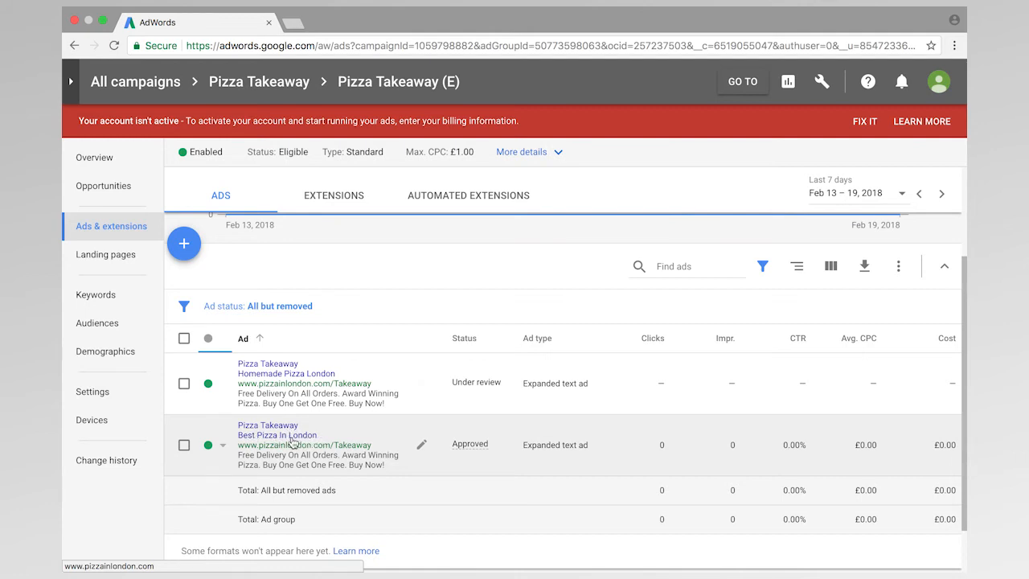
mouse_move(278, 439)
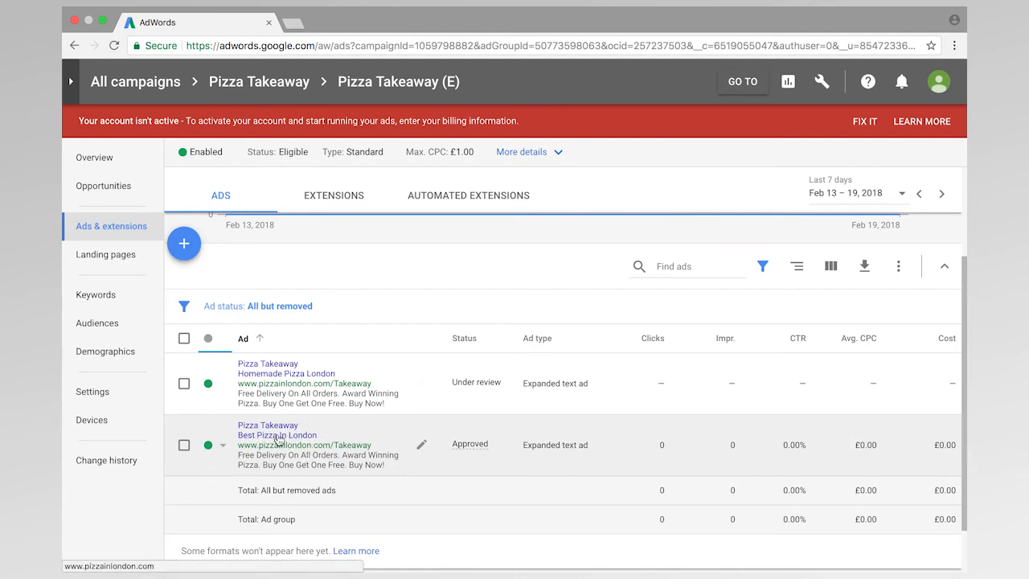
mouse_move(661, 452)
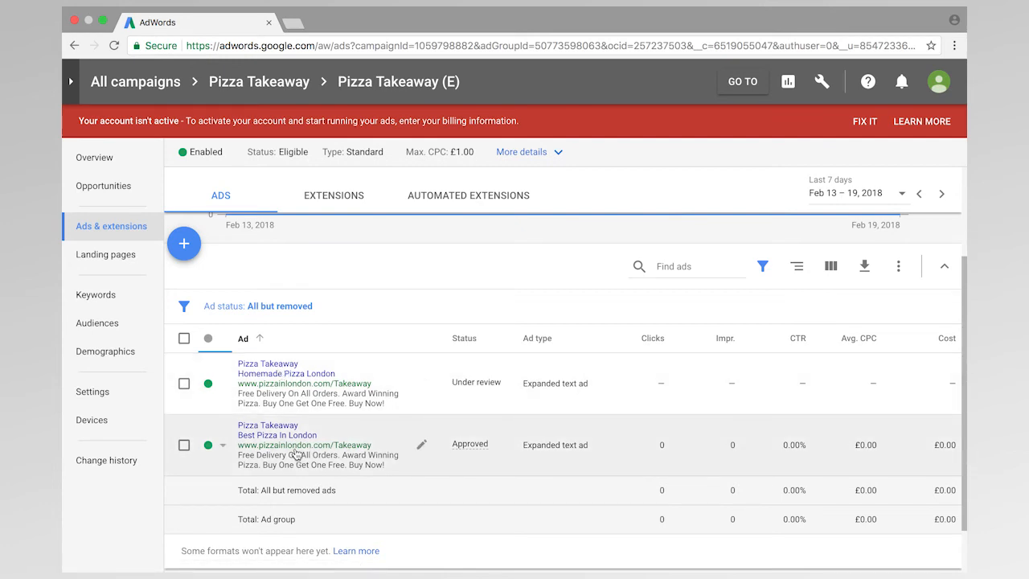
mouse_move(296, 450)
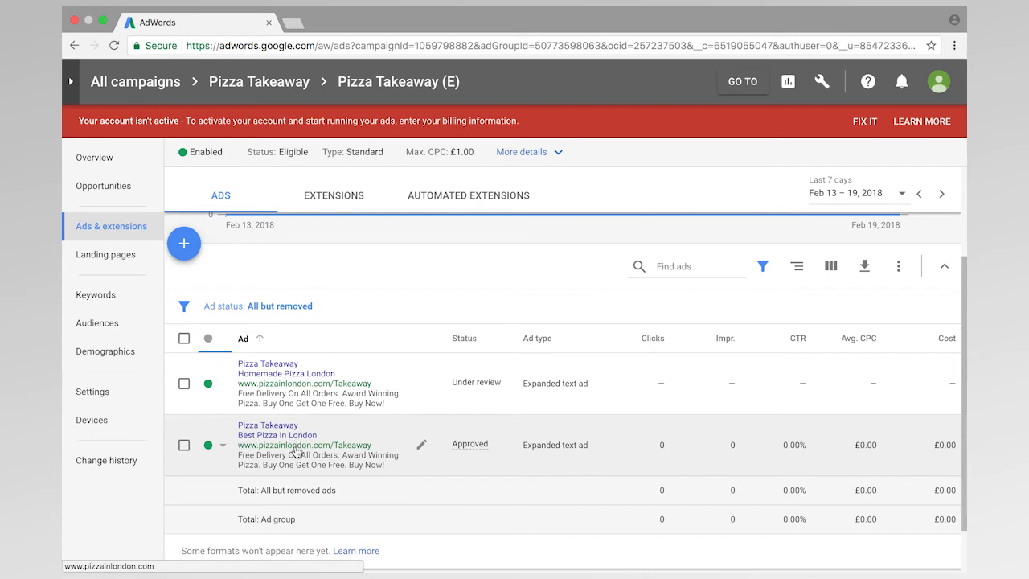
Start another text ad and overwrite Headline 2 with 'Free Delivery London'.
left_click(183, 243)
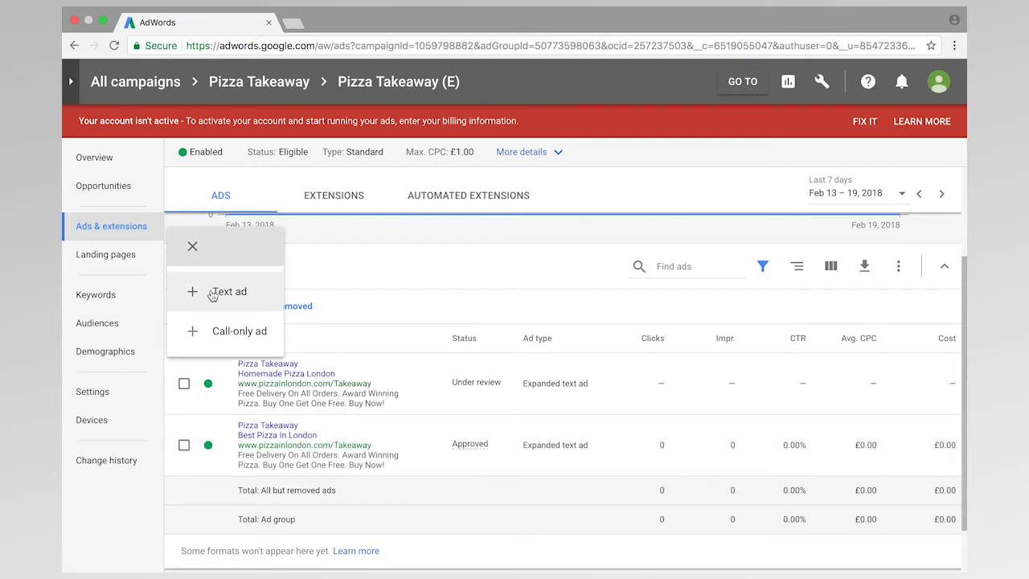
left_click(228, 292)
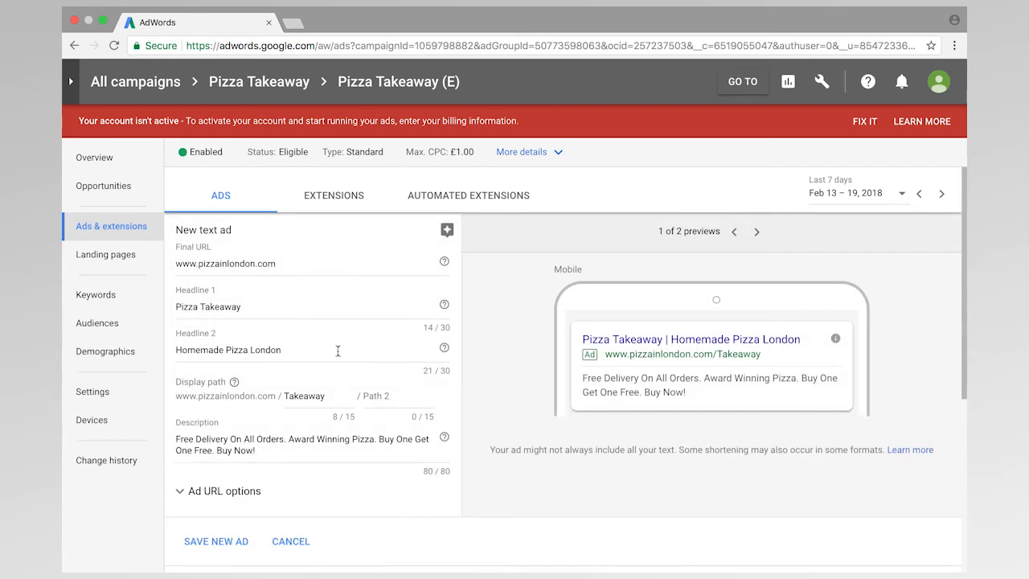
mouse_move(332, 351)
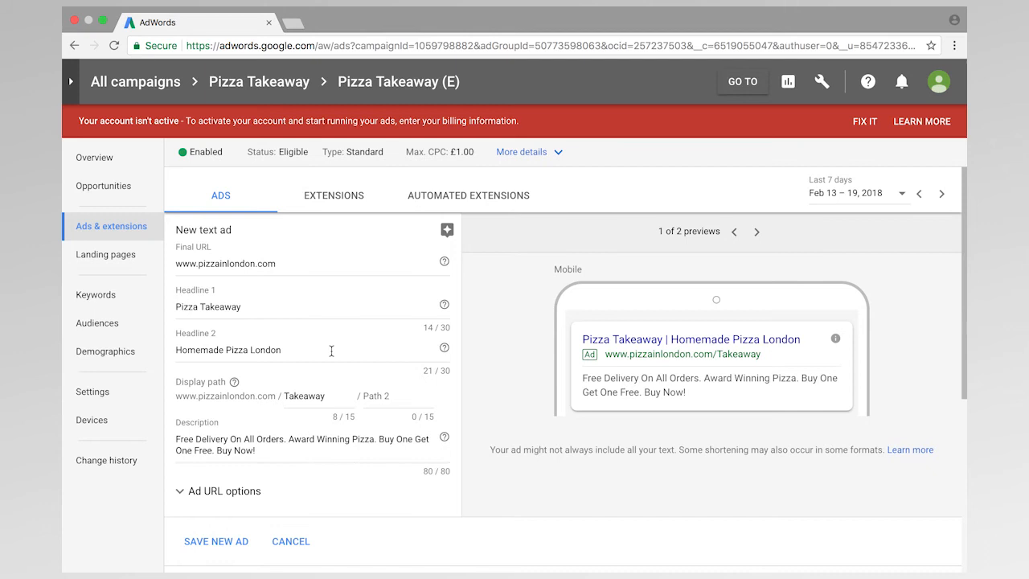
triple_click(229, 351)
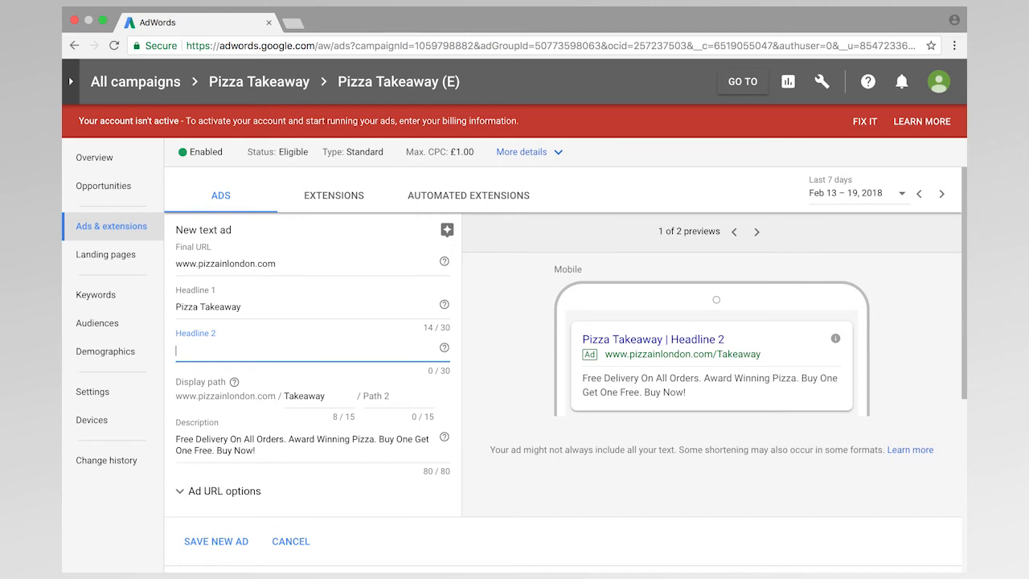
type("Free Delivery London")
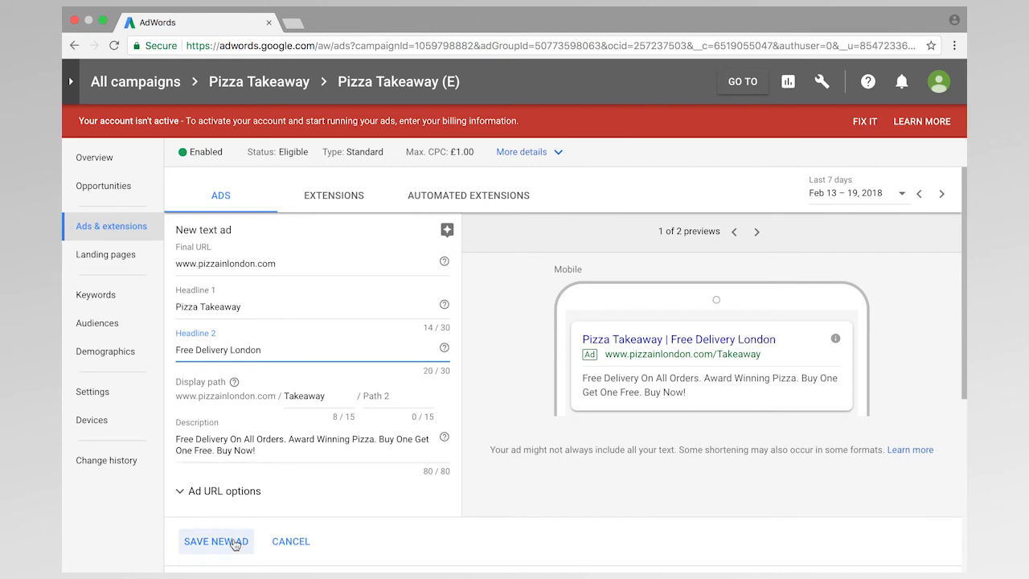
Save the Free Delivery London ad as the third ad in Pizza Takeaway (E).
left_click(219, 540)
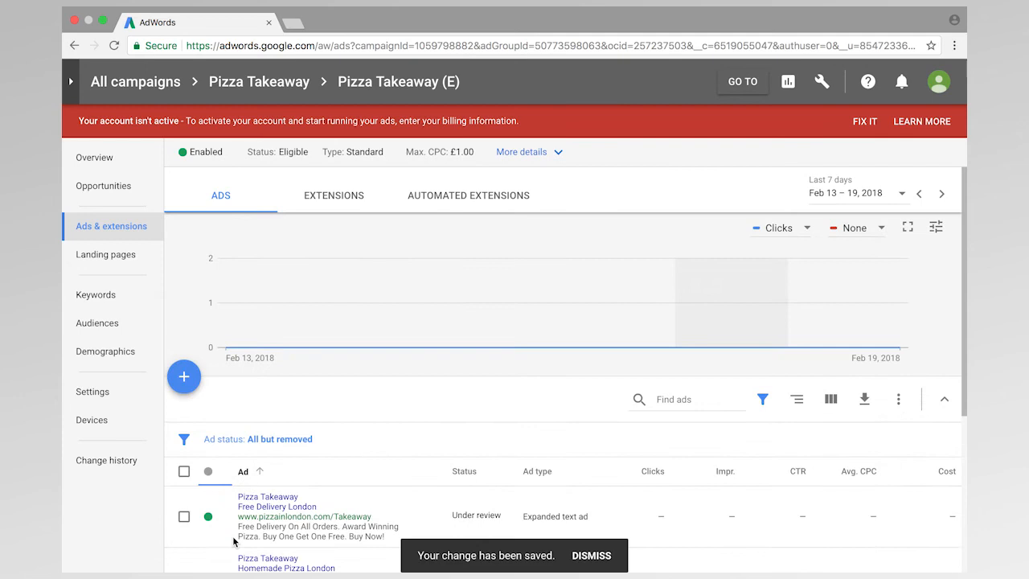
scroll("down", 3)
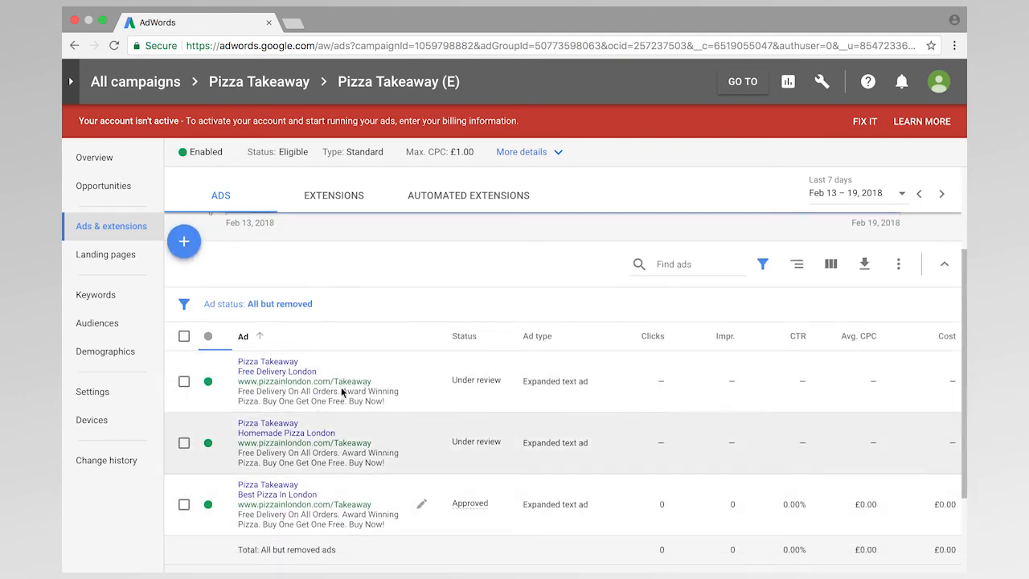
mouse_move(286, 442)
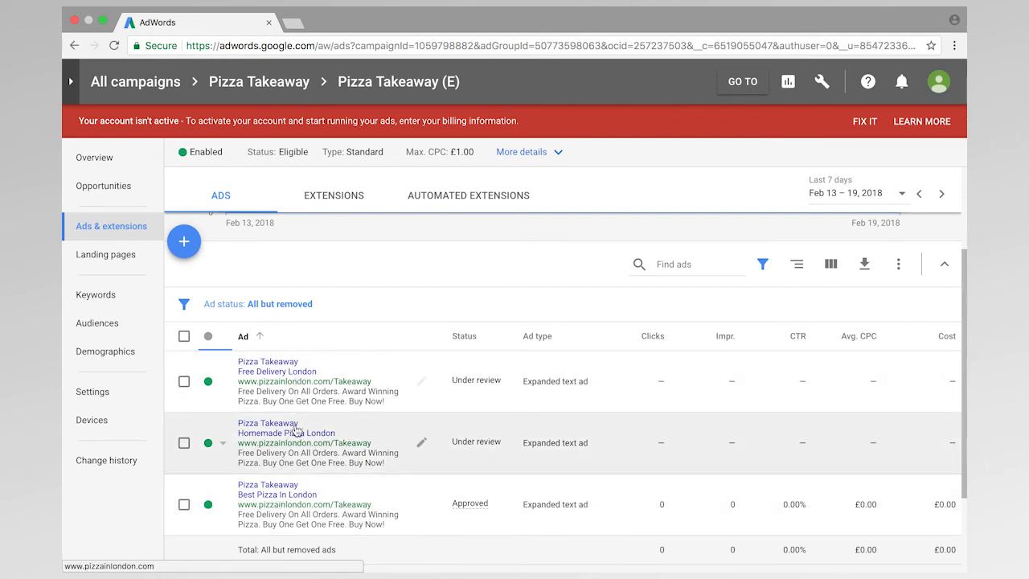
mouse_move(299, 438)
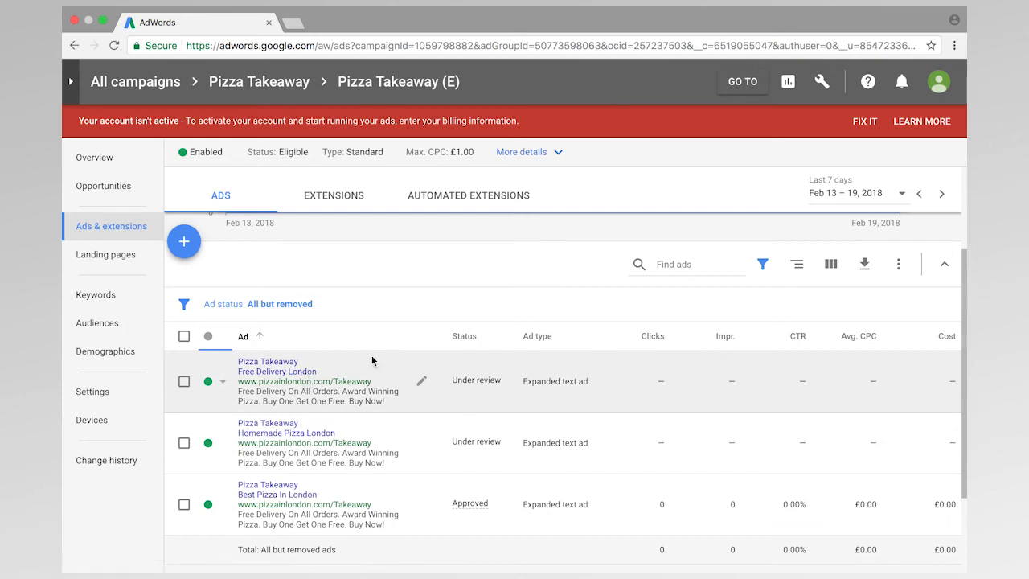
mouse_move(387, 379)
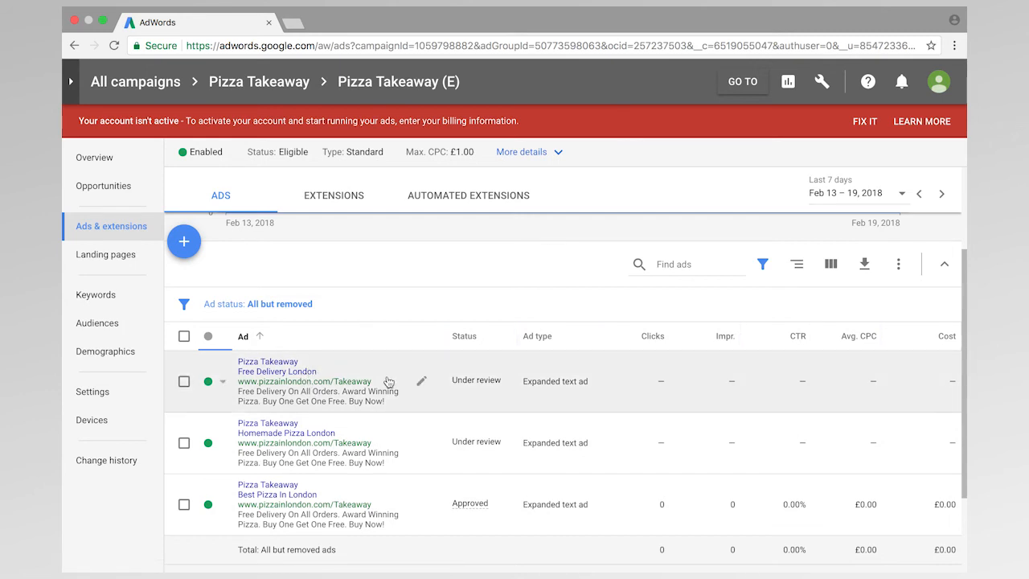
mouse_move(524, 441)
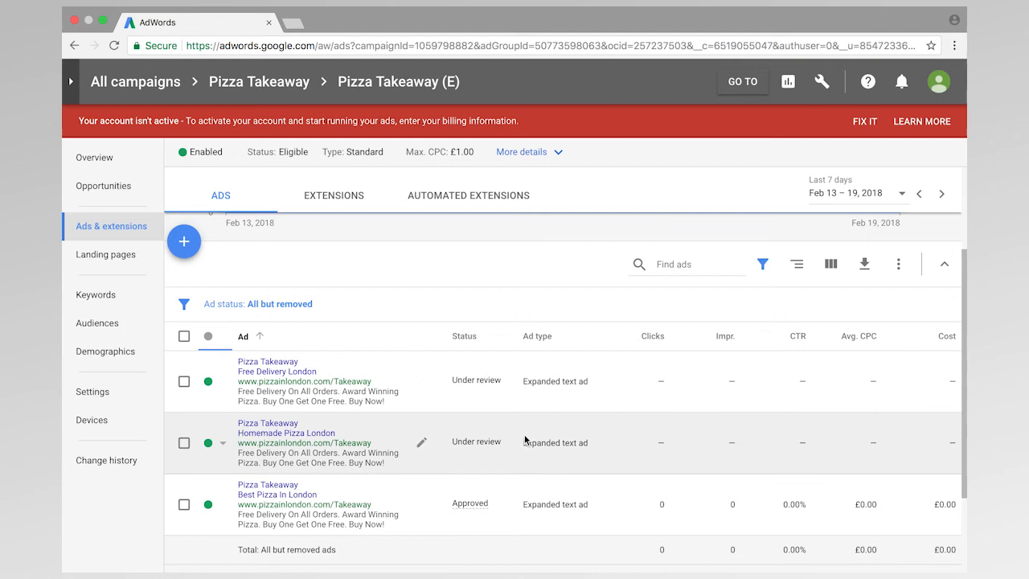
mouse_move(321, 395)
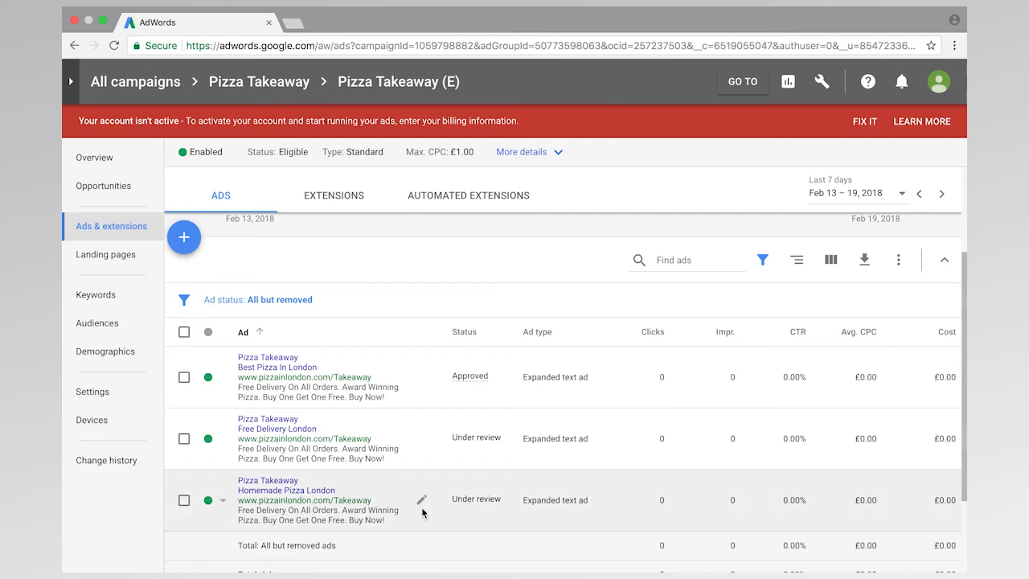
mouse_move(394, 370)
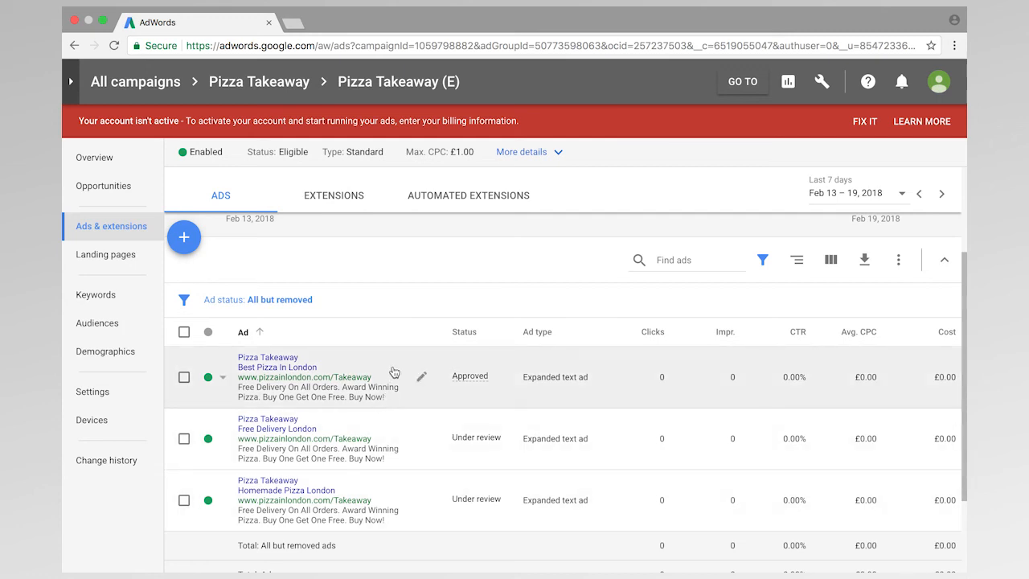
mouse_move(410, 437)
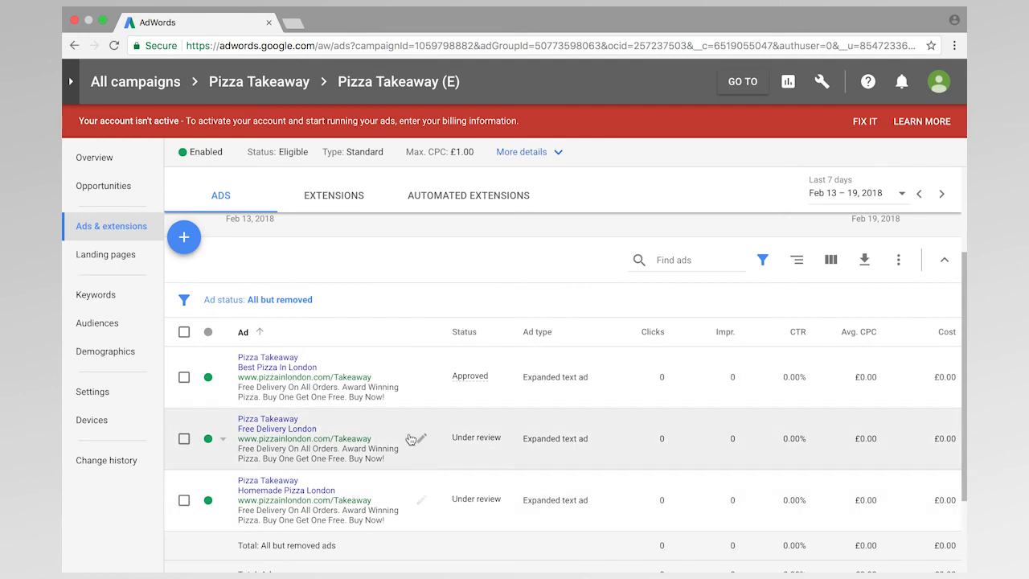
mouse_move(409, 373)
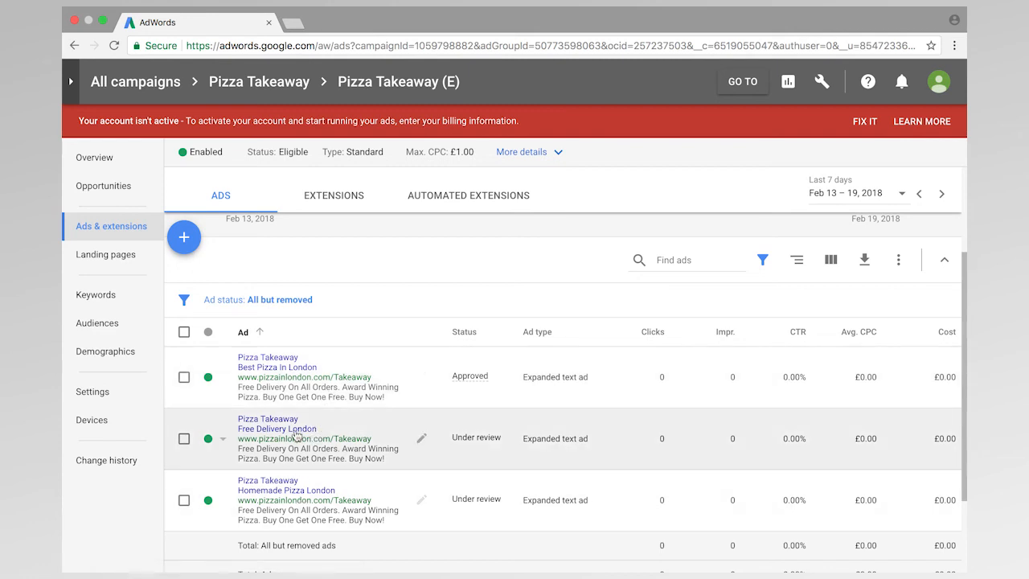
mouse_move(302, 414)
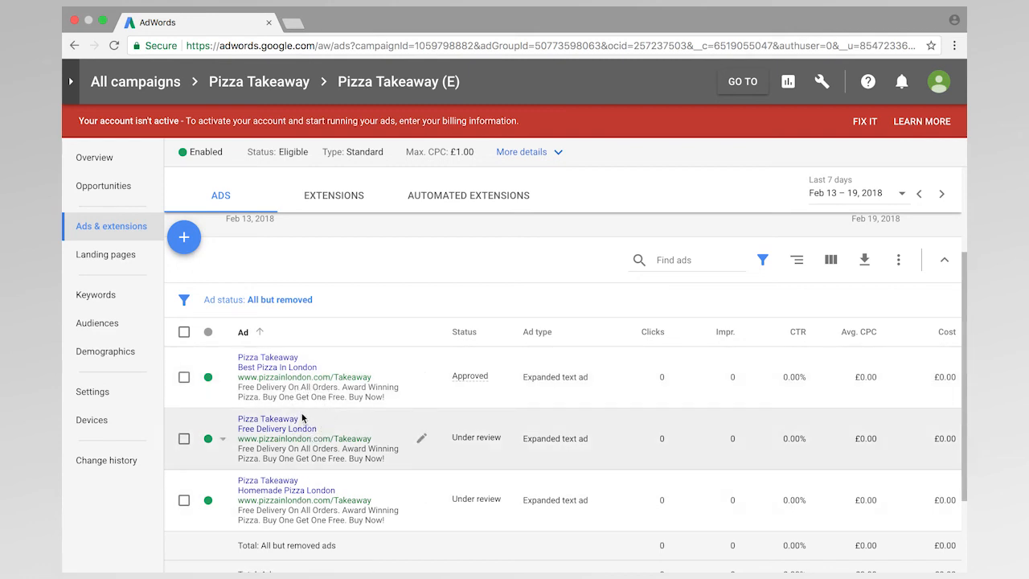
mouse_move(333, 456)
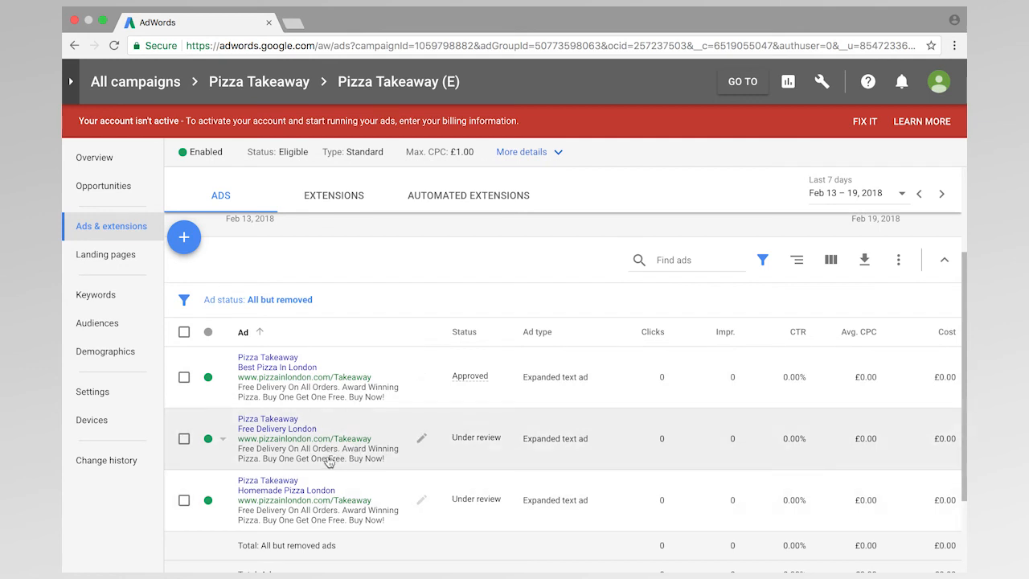
mouse_move(294, 451)
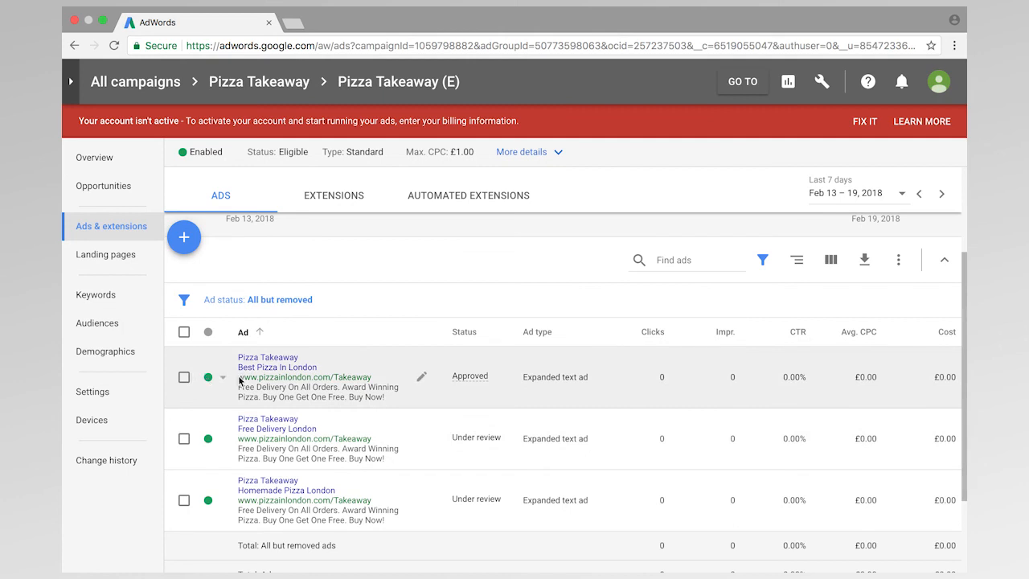
mouse_move(283, 383)
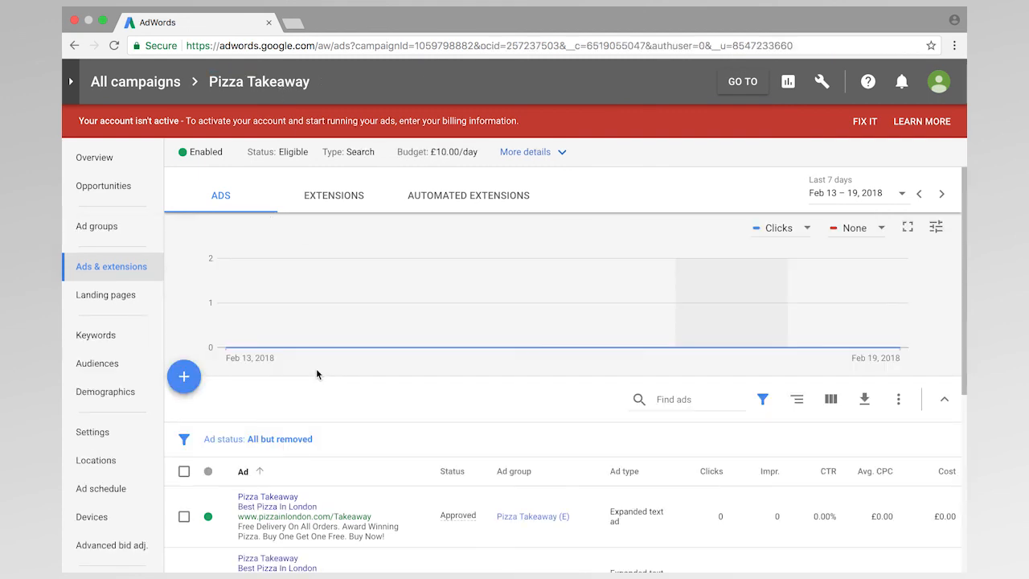
Open the Pizza Takeaway (BMM) ad group's Ads page and bring up the new-ad choices.
left_click(96, 226)
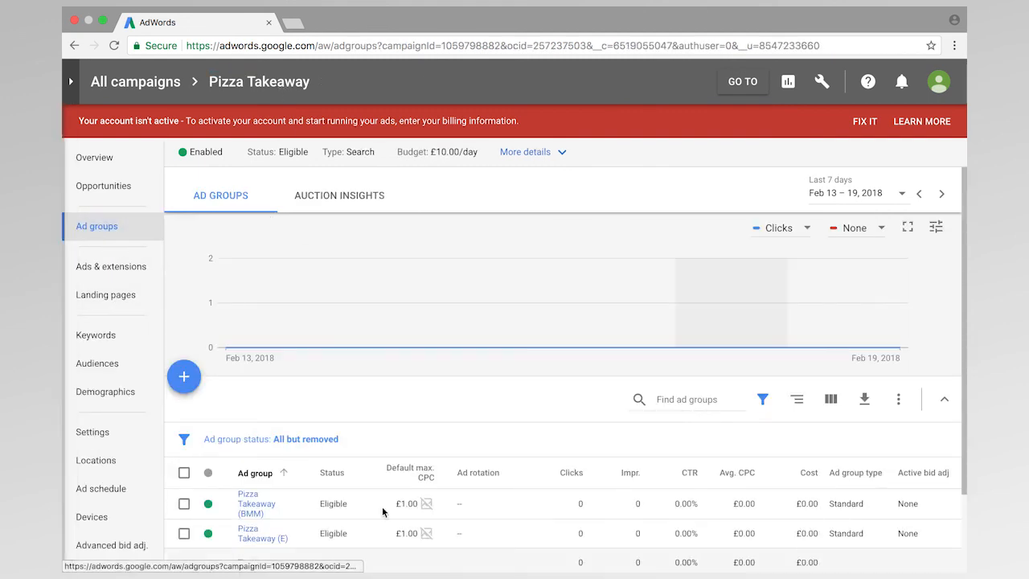
left_click(255, 503)
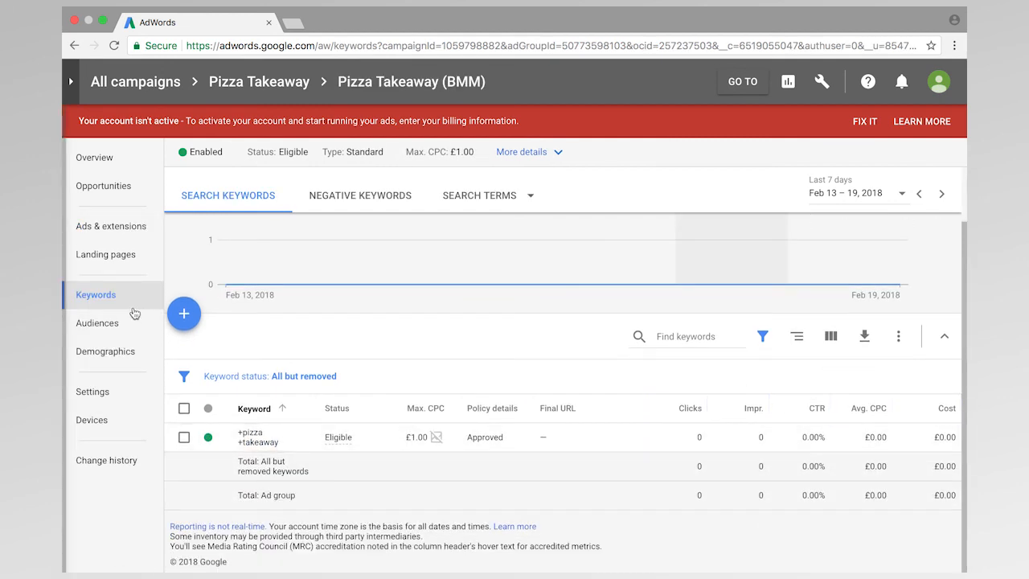
left_click(111, 225)
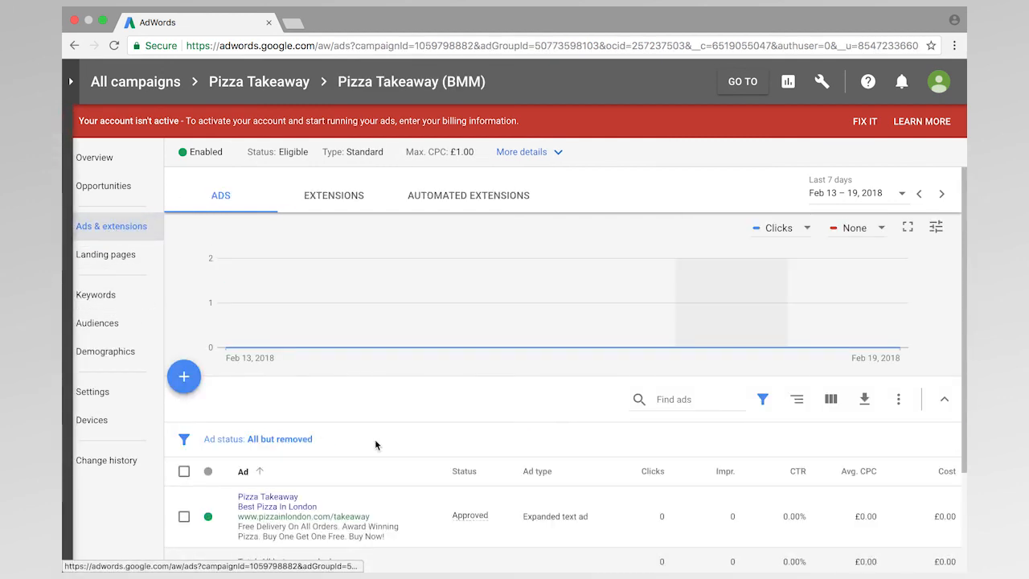
scroll("down", 3)
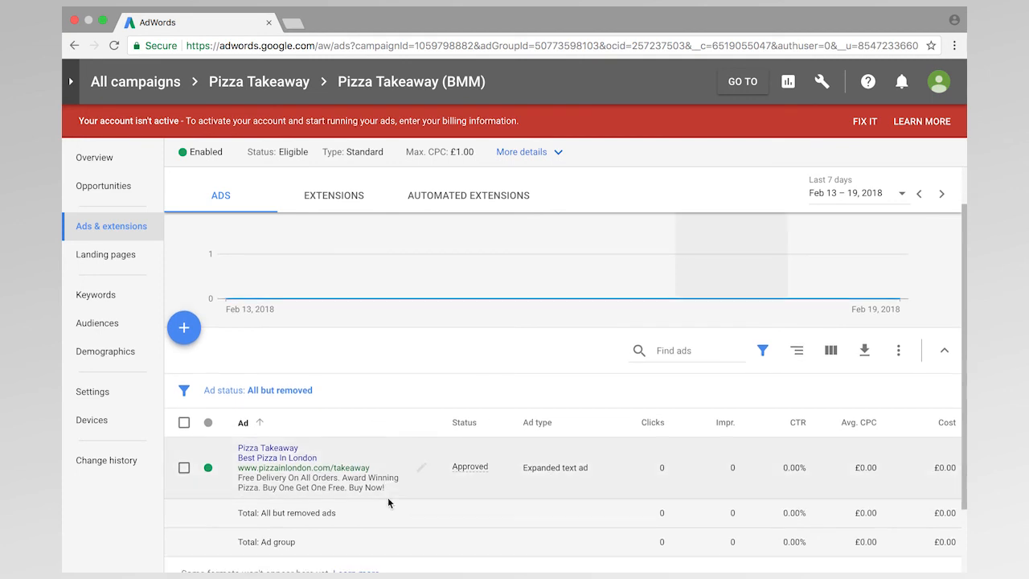
left_click(183, 328)
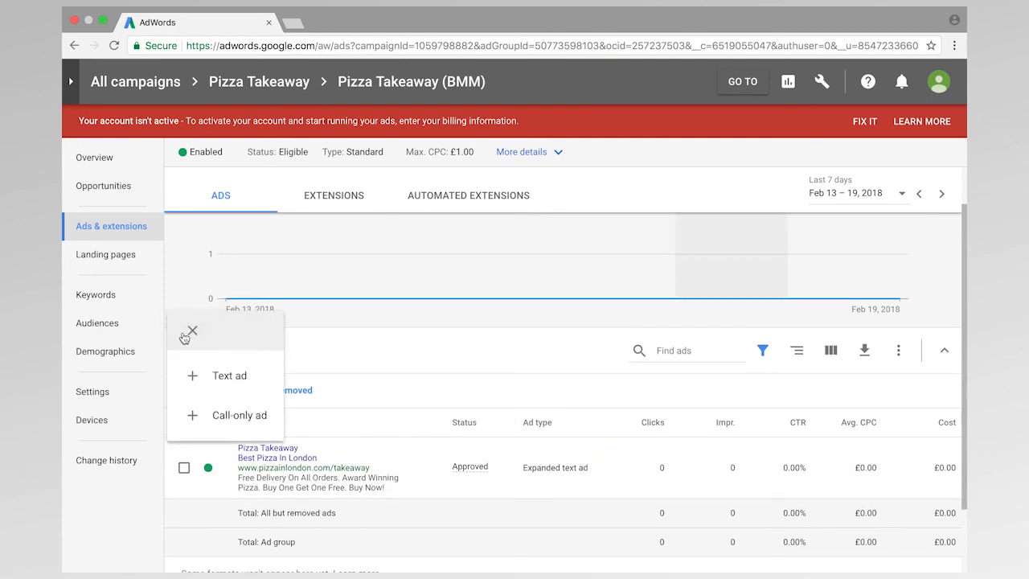
Choose Text ad to open a new ad form prefilled with 'Best Pizza In London'.
left_click(228, 376)
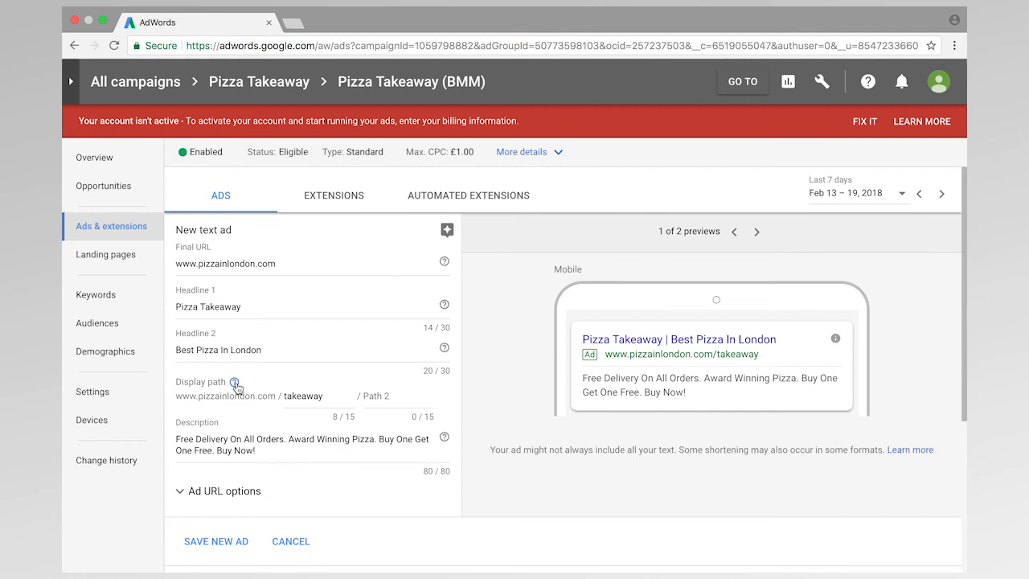
left_click(270, 450)
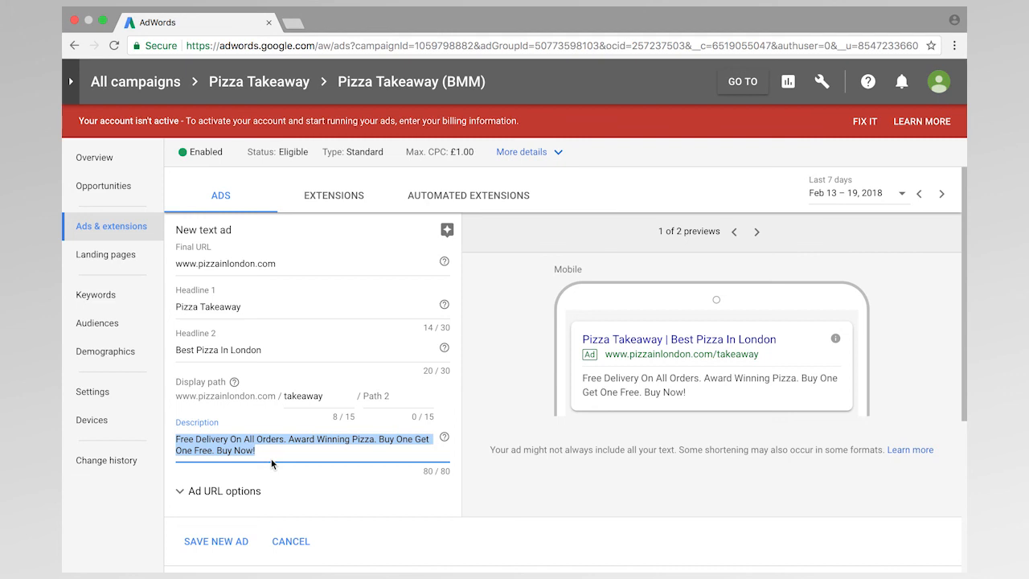
mouse_move(299, 460)
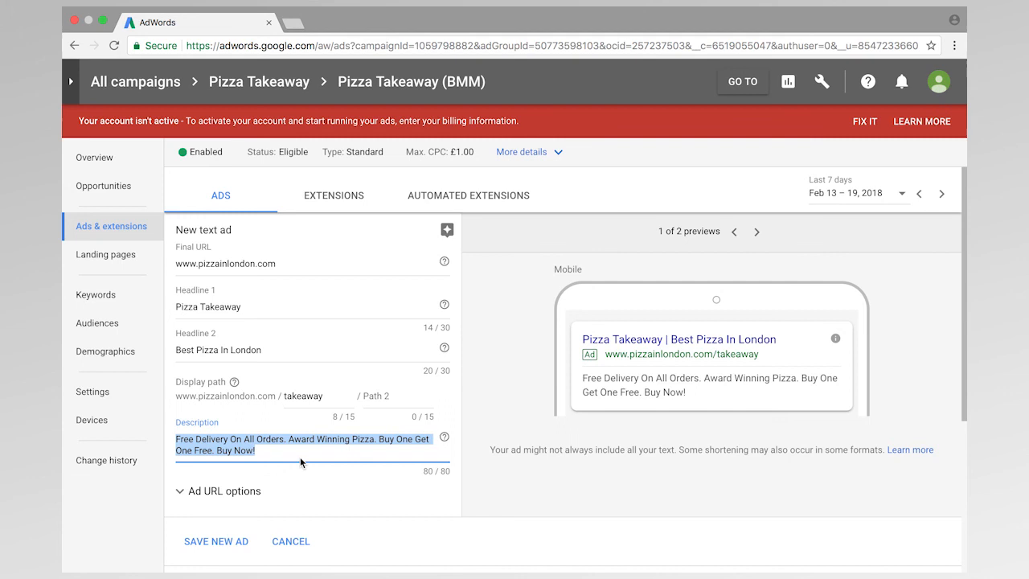